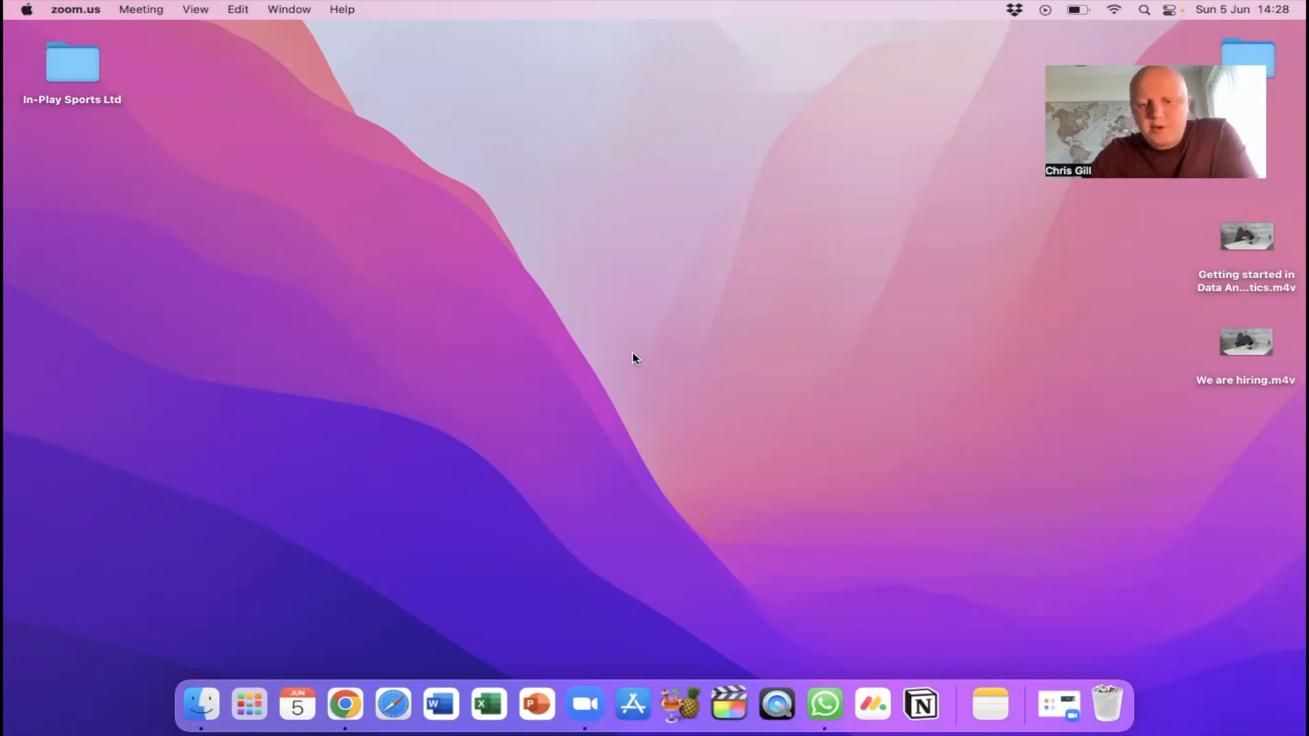
mouse_move(738, 616)
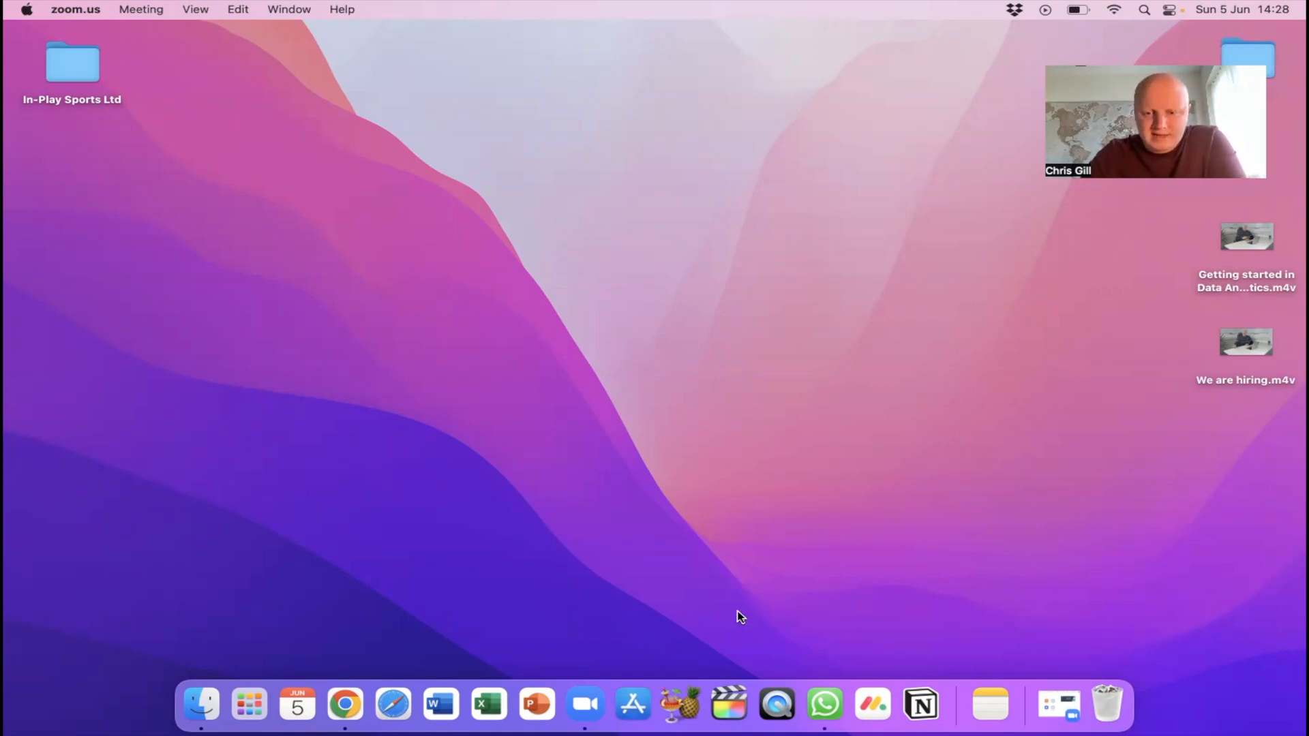
mouse_move(776, 703)
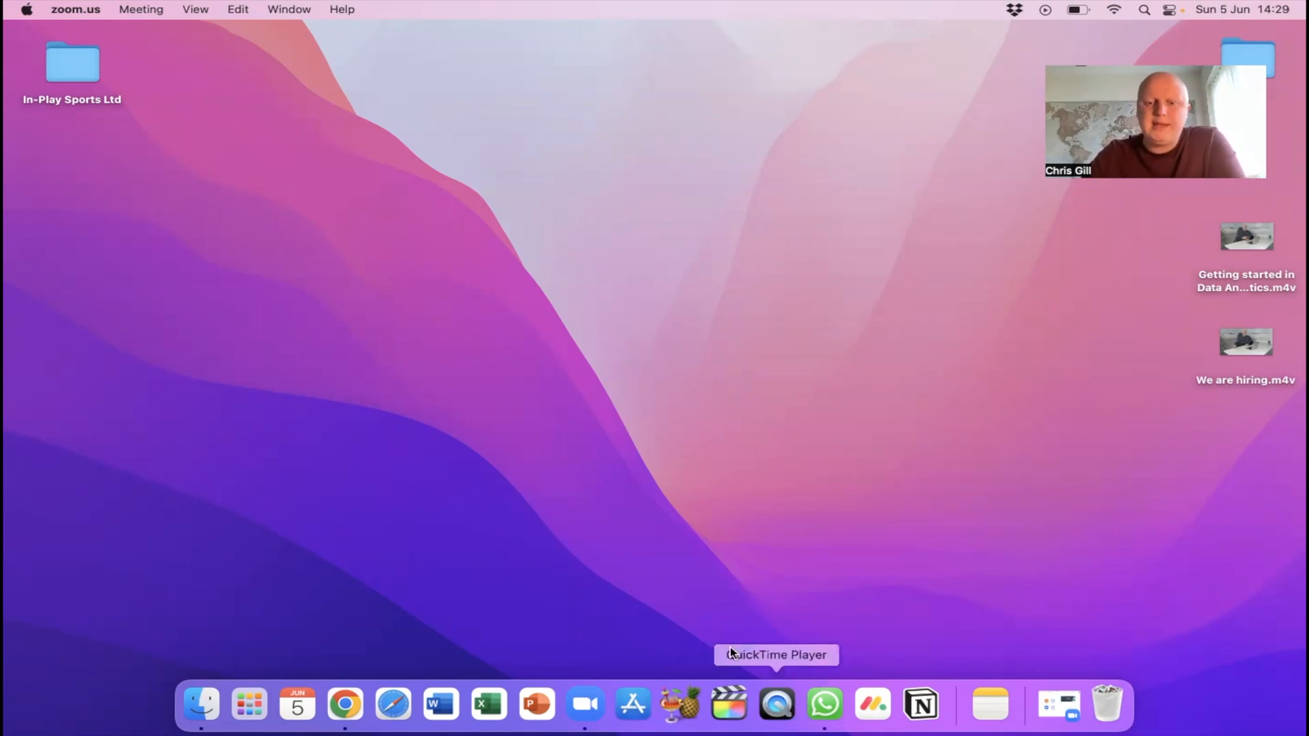
mouse_move(747, 479)
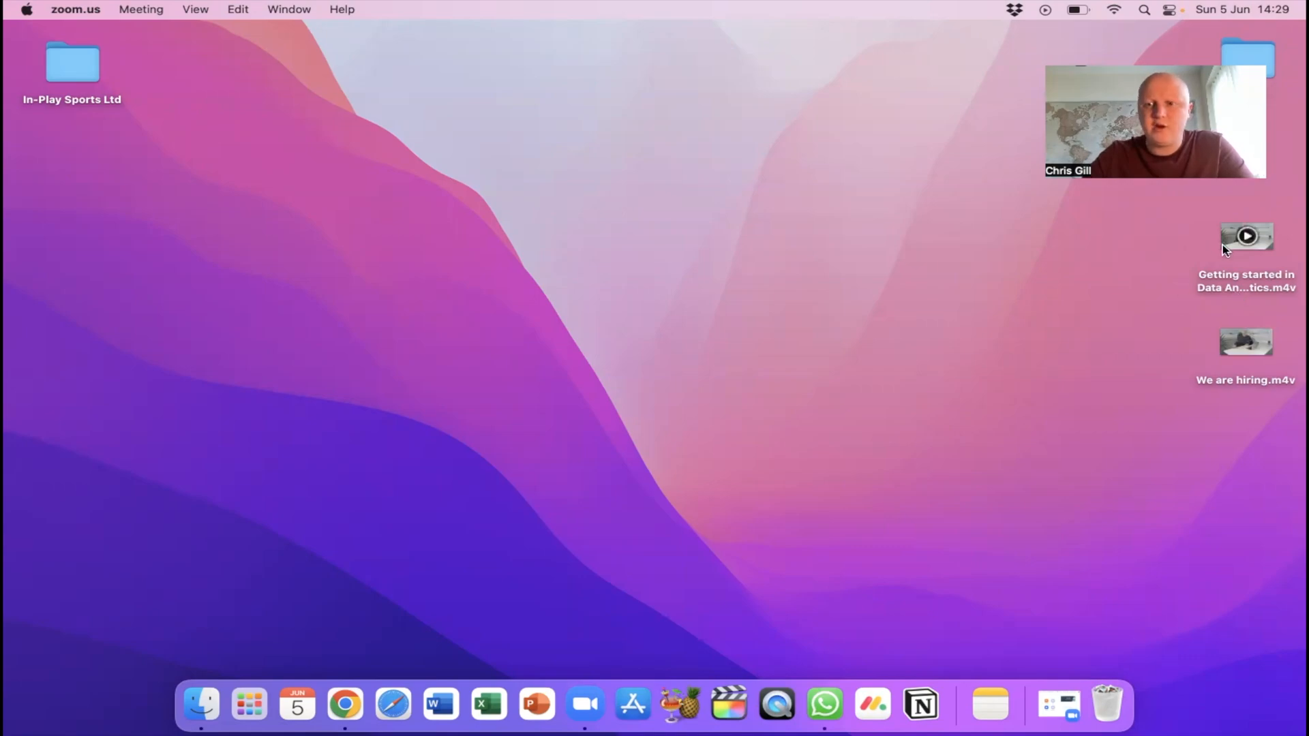
- Join the second clip to the first in a 22:17 untitled movie and rewind to the start
double_click(1245, 237)
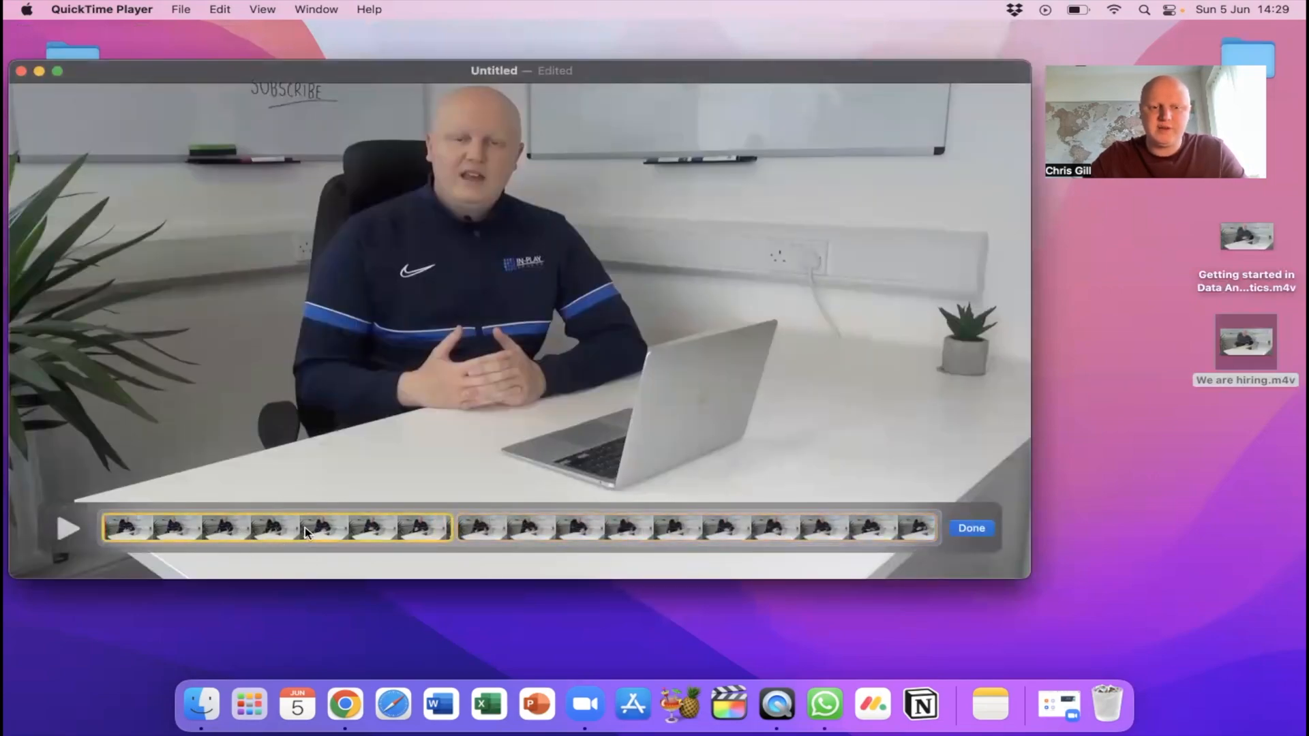
mouse_move(336, 551)
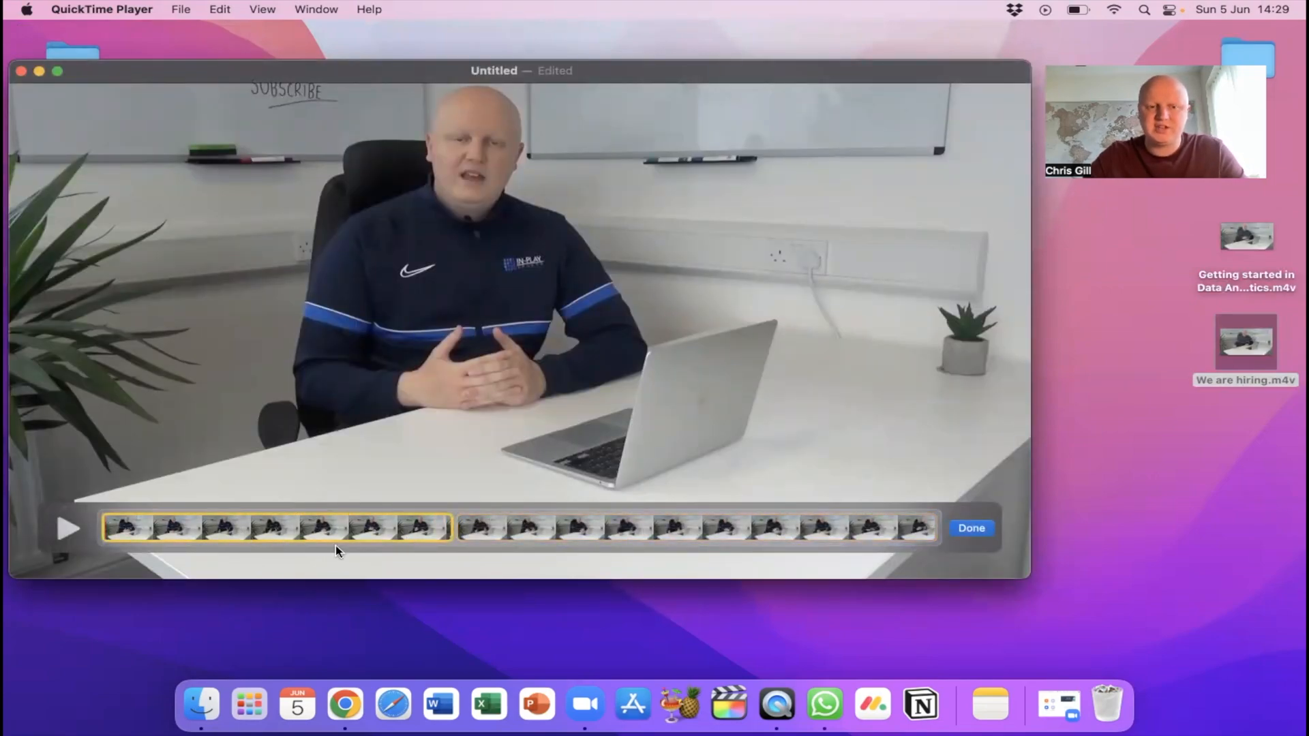
click(584, 528)
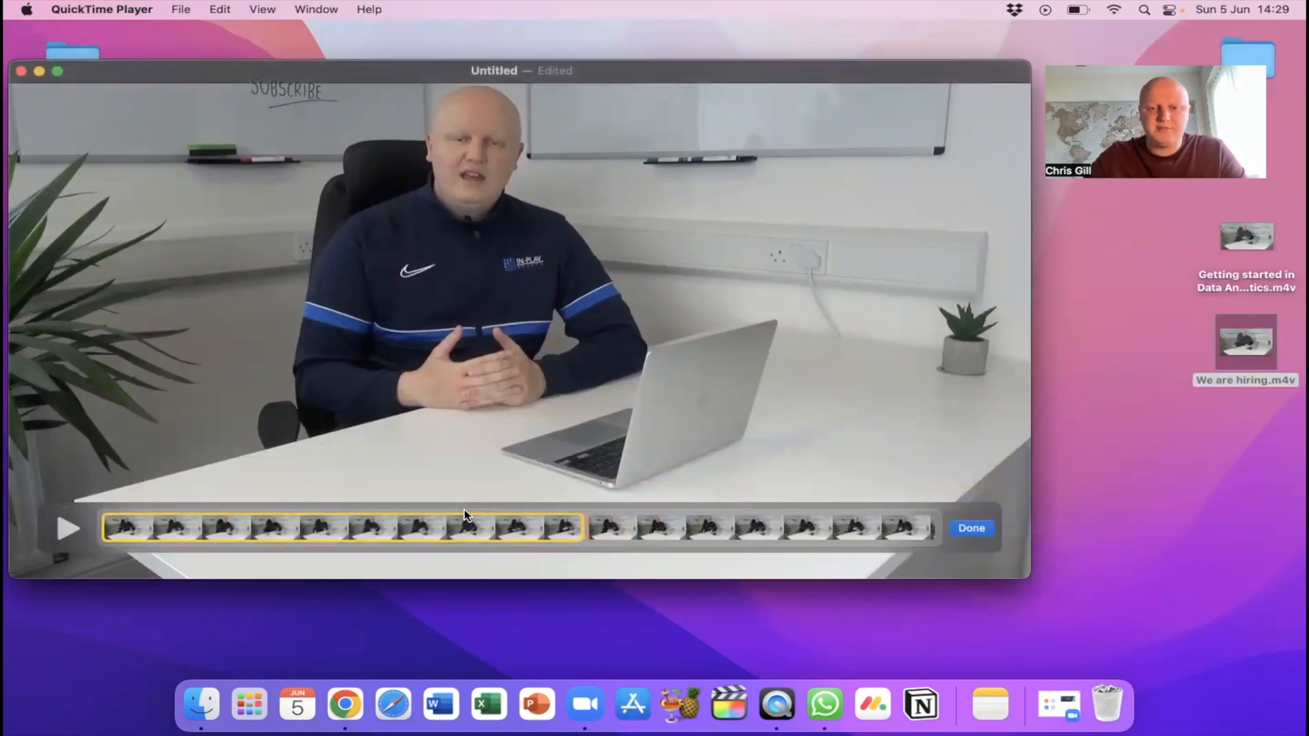
click(971, 527)
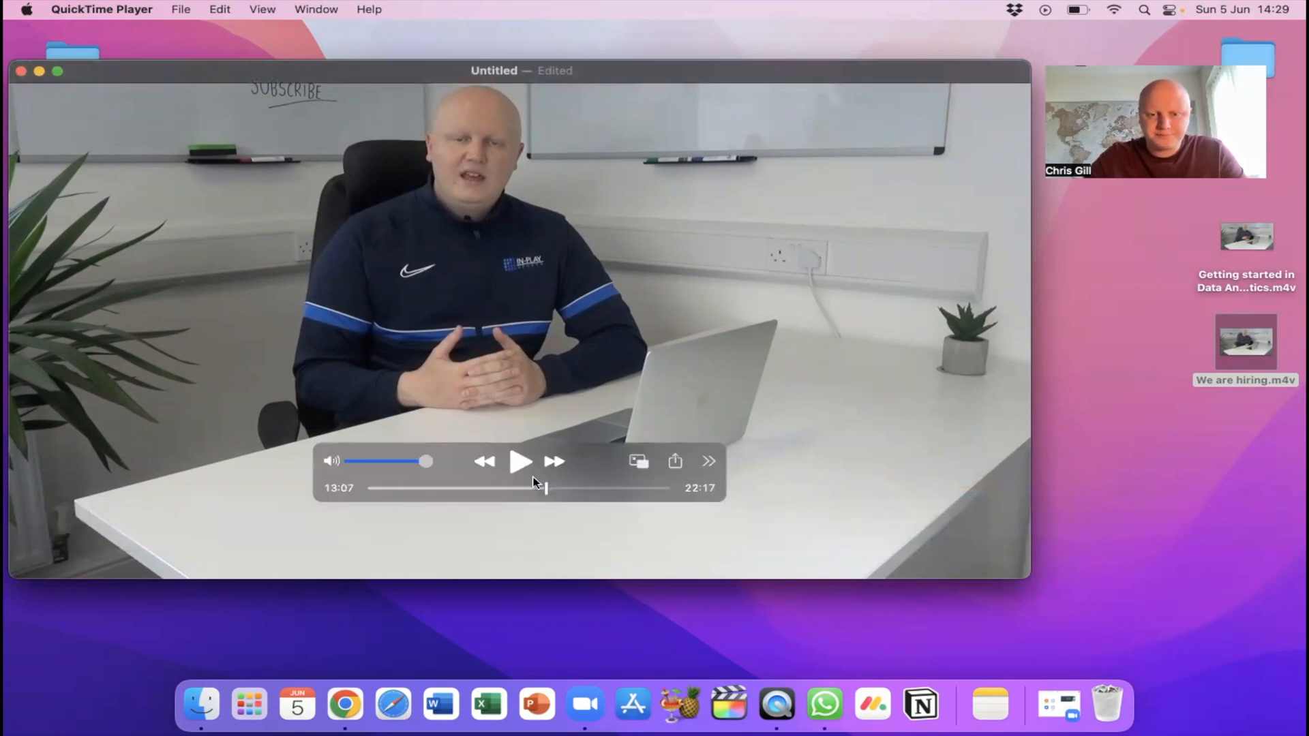
mouse_move(526, 497)
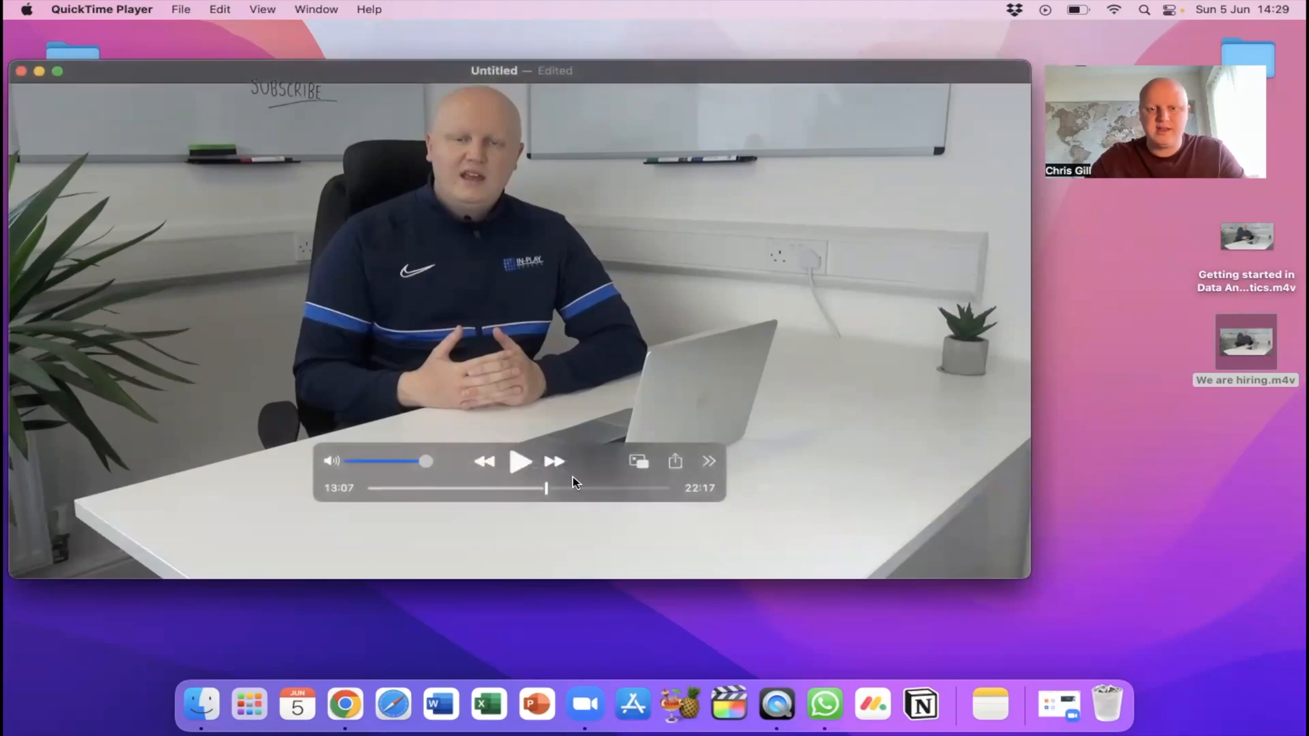
drag(546, 487, 375, 488)
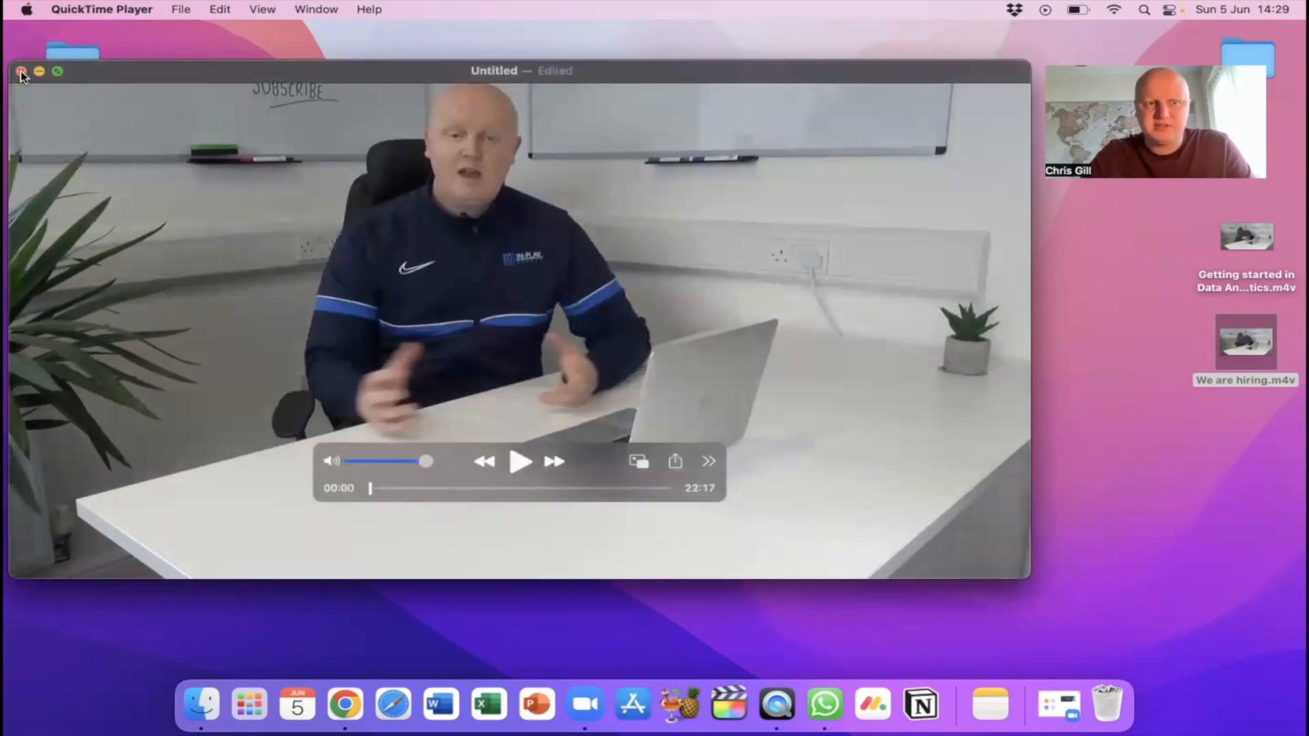
- Close the joined movie and save it to the Desktop as merged.mov with H.264
click(22, 71)
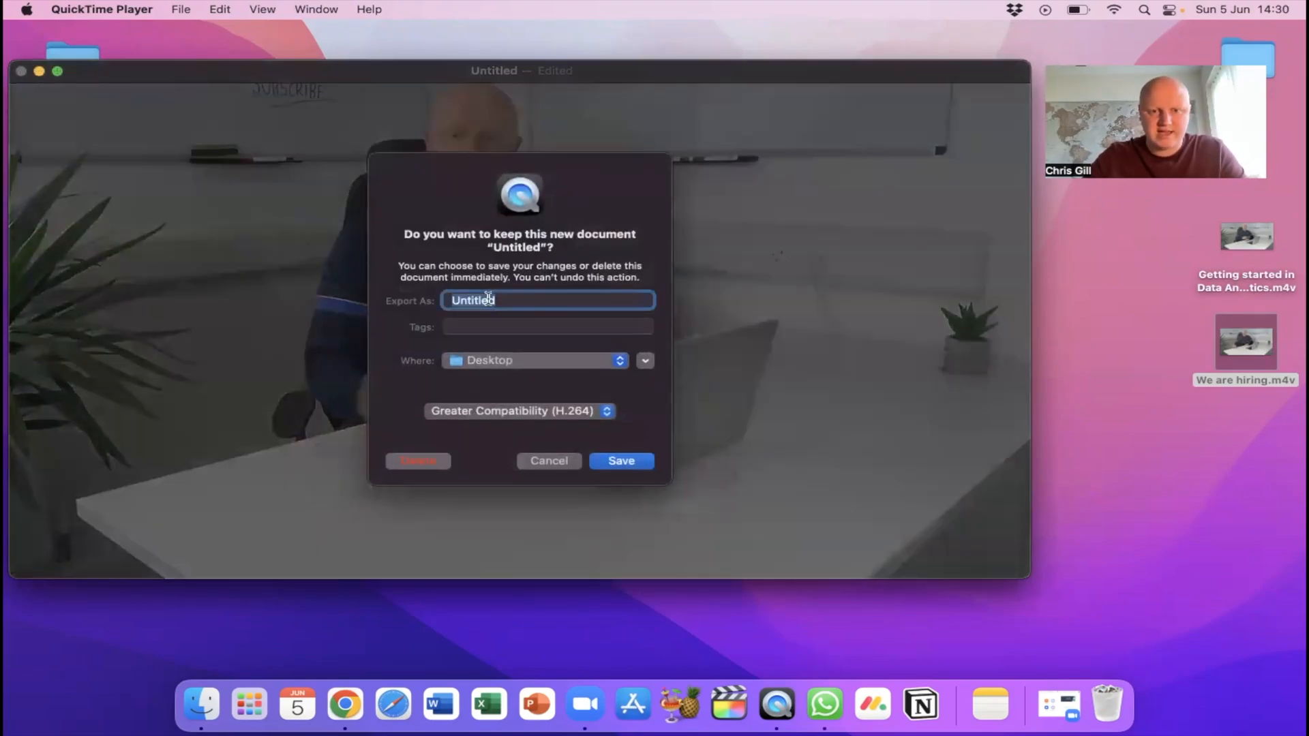
text(merged)
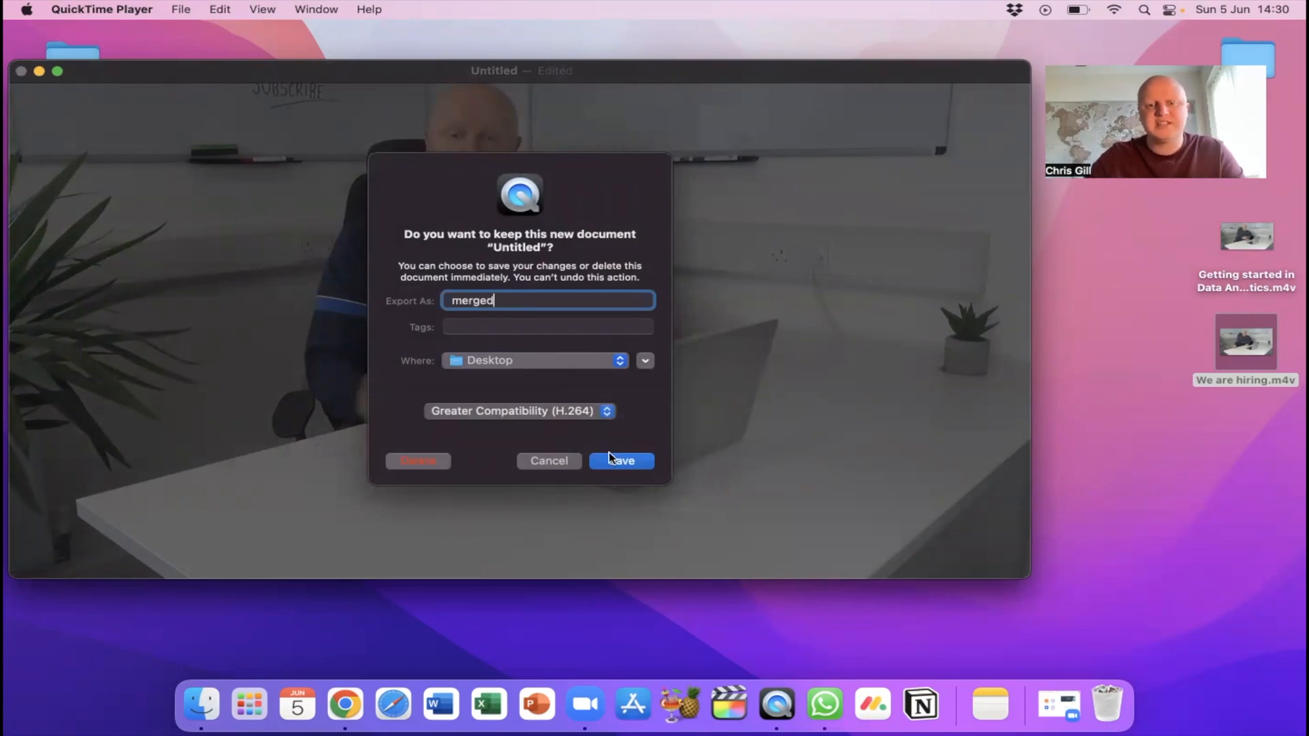
click(621, 461)
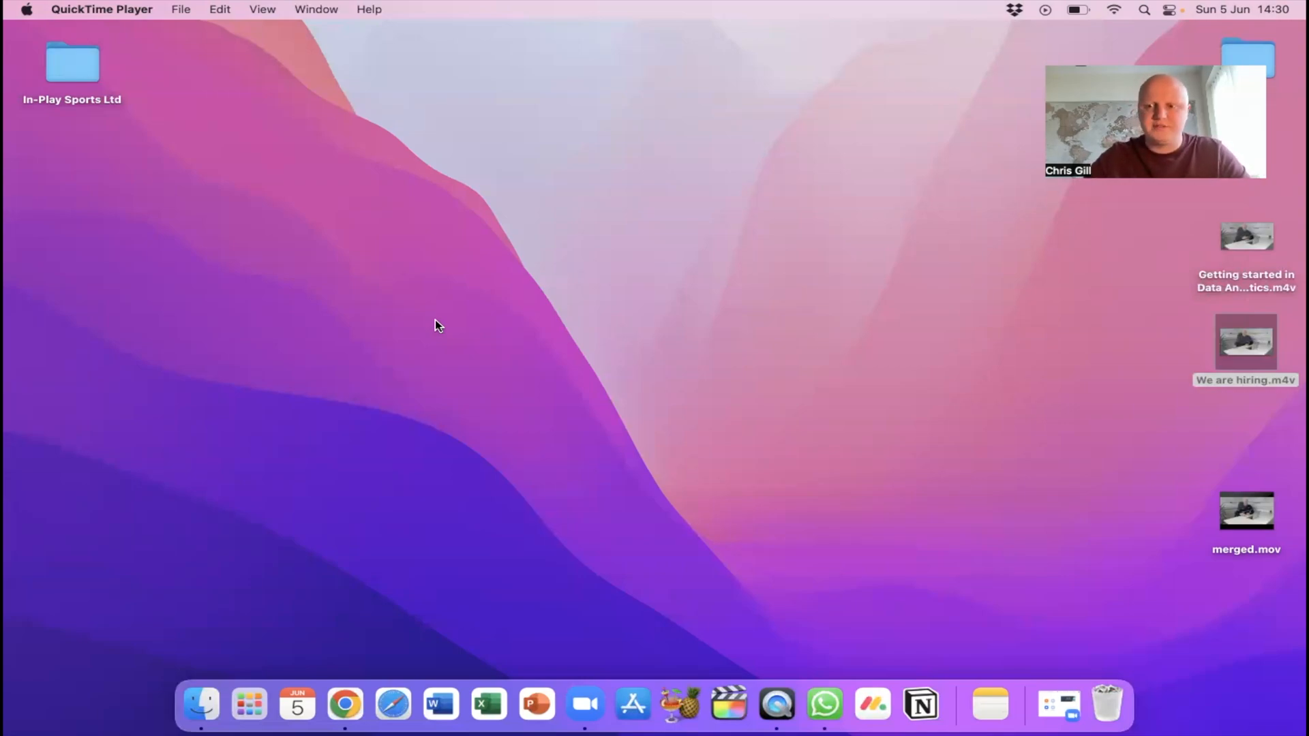
mouse_move(1249, 588)
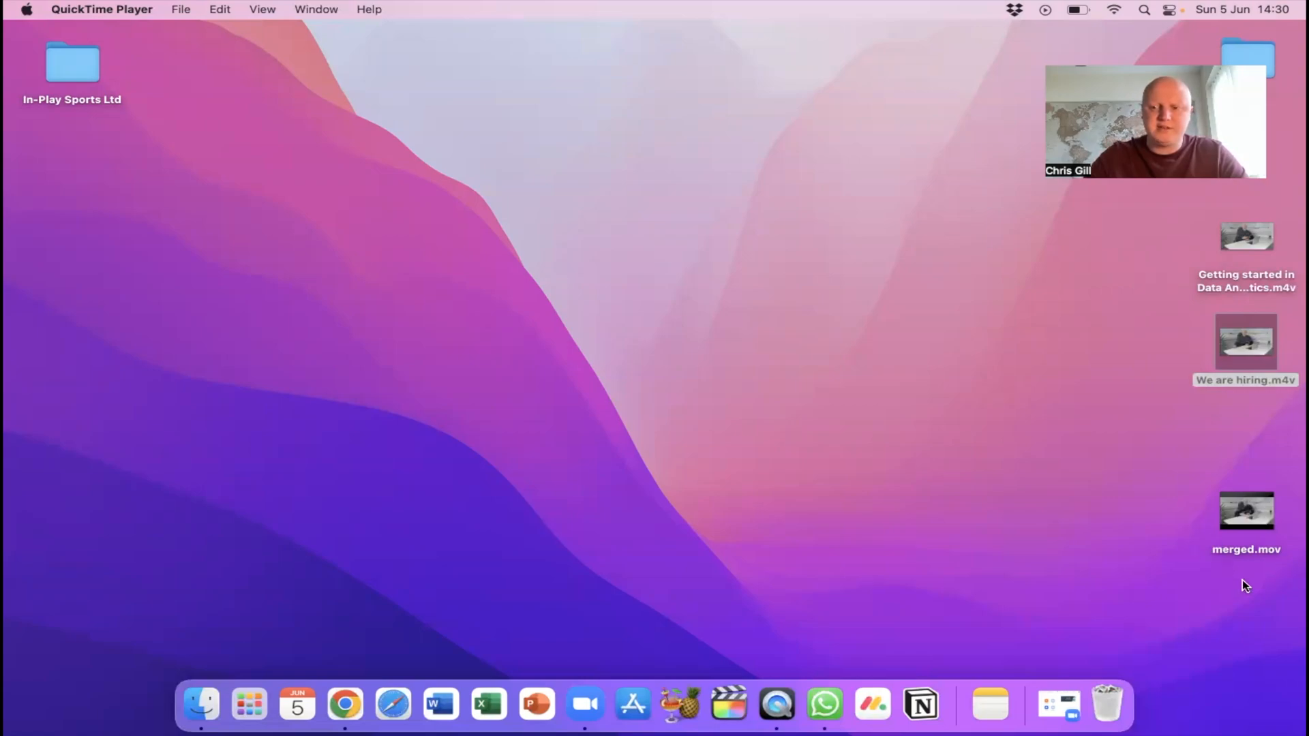
mouse_move(1246, 237)
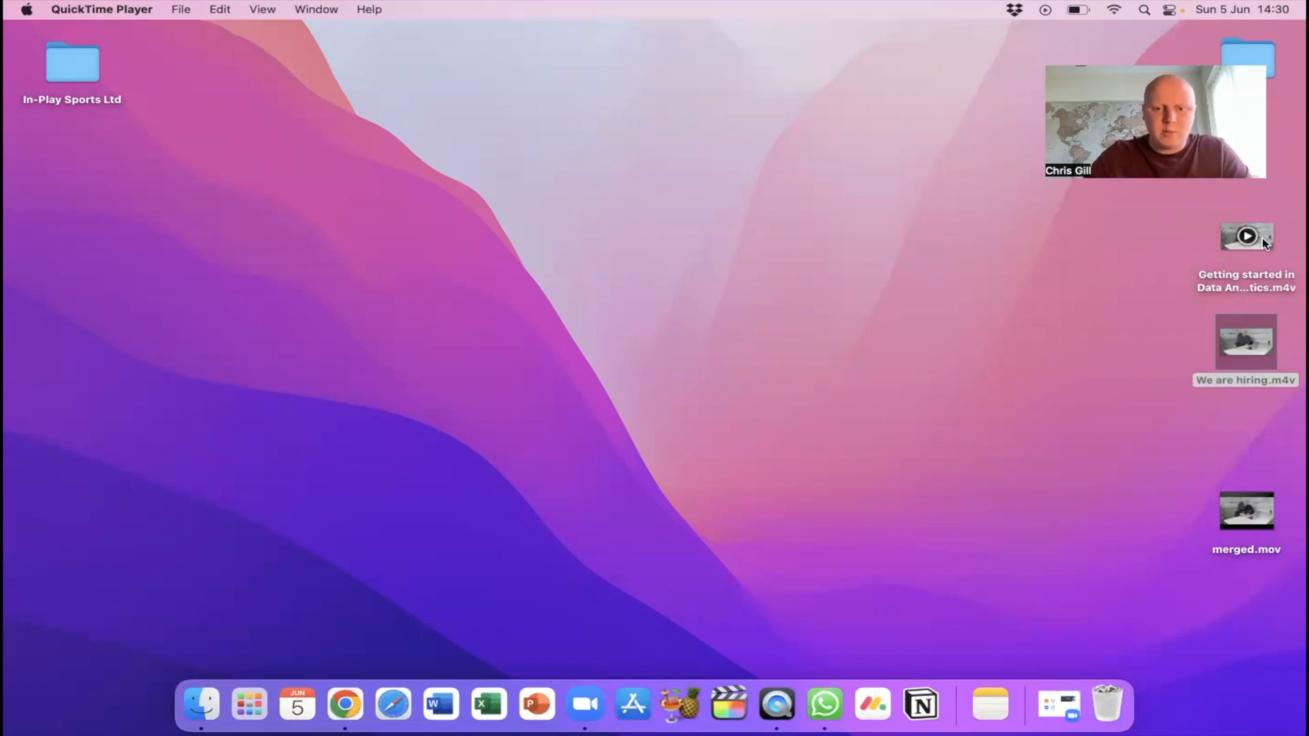
- Open the Start with Data Analytics video and trim it from 9:11 to 8:22
double_click(1245, 237)
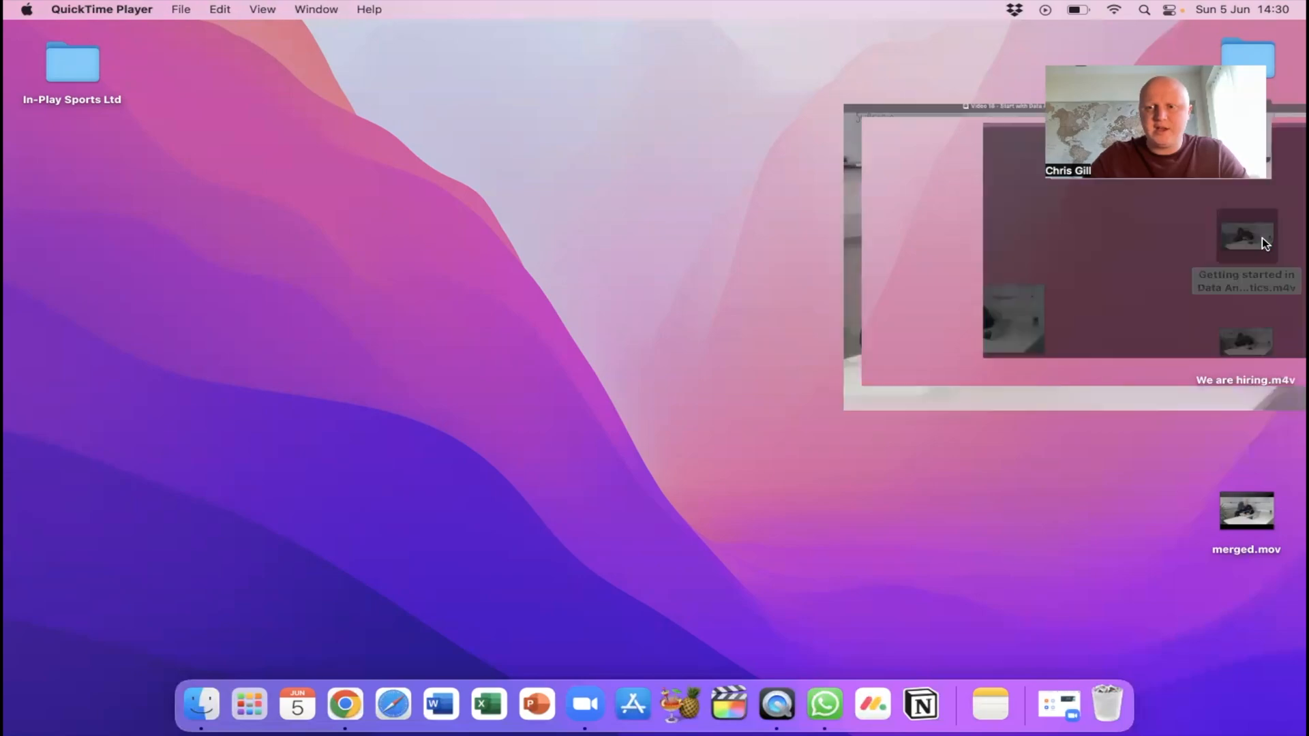
double_click(1245, 237)
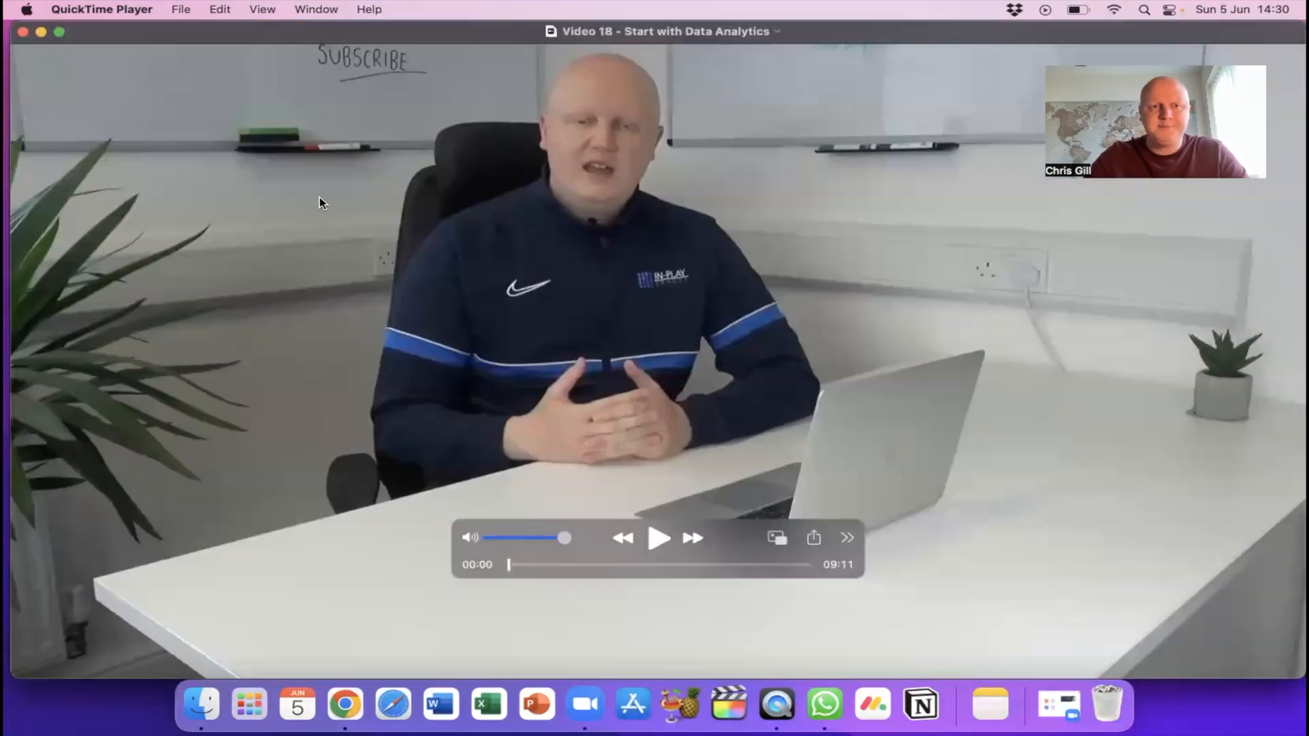
click(219, 9)
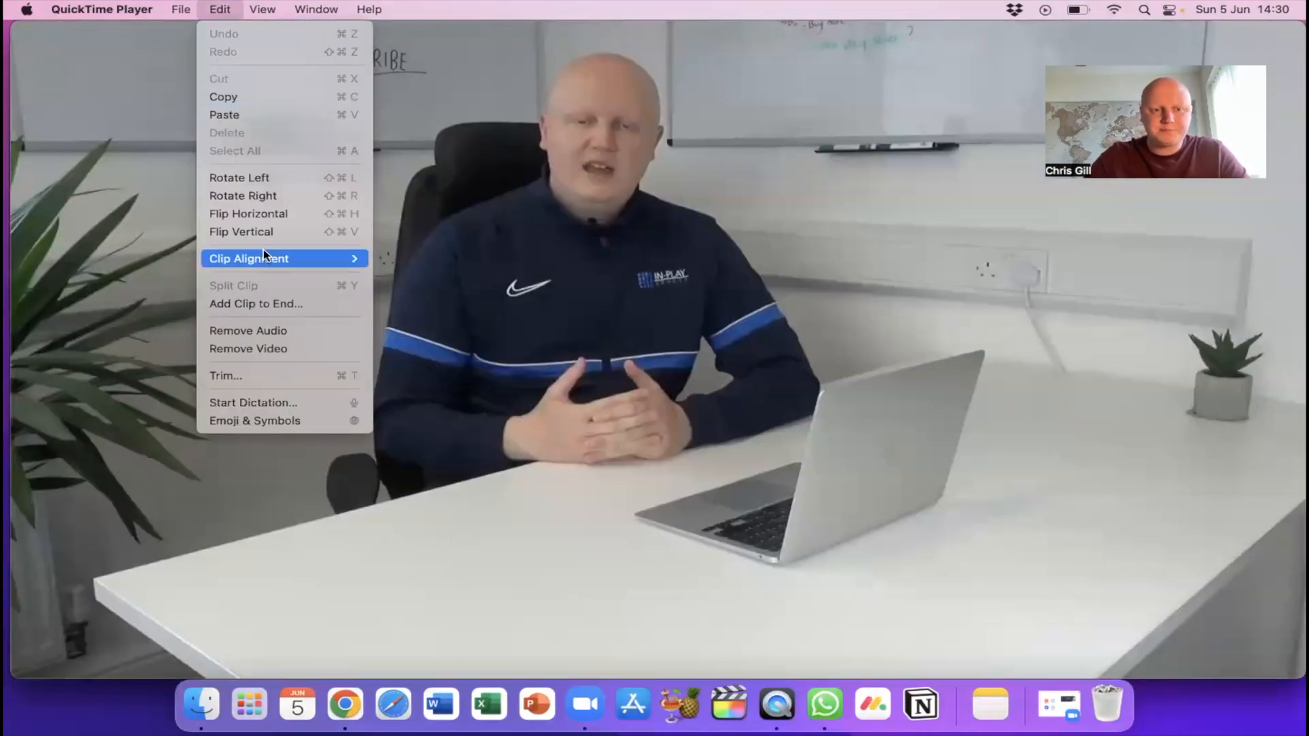
click(225, 375)
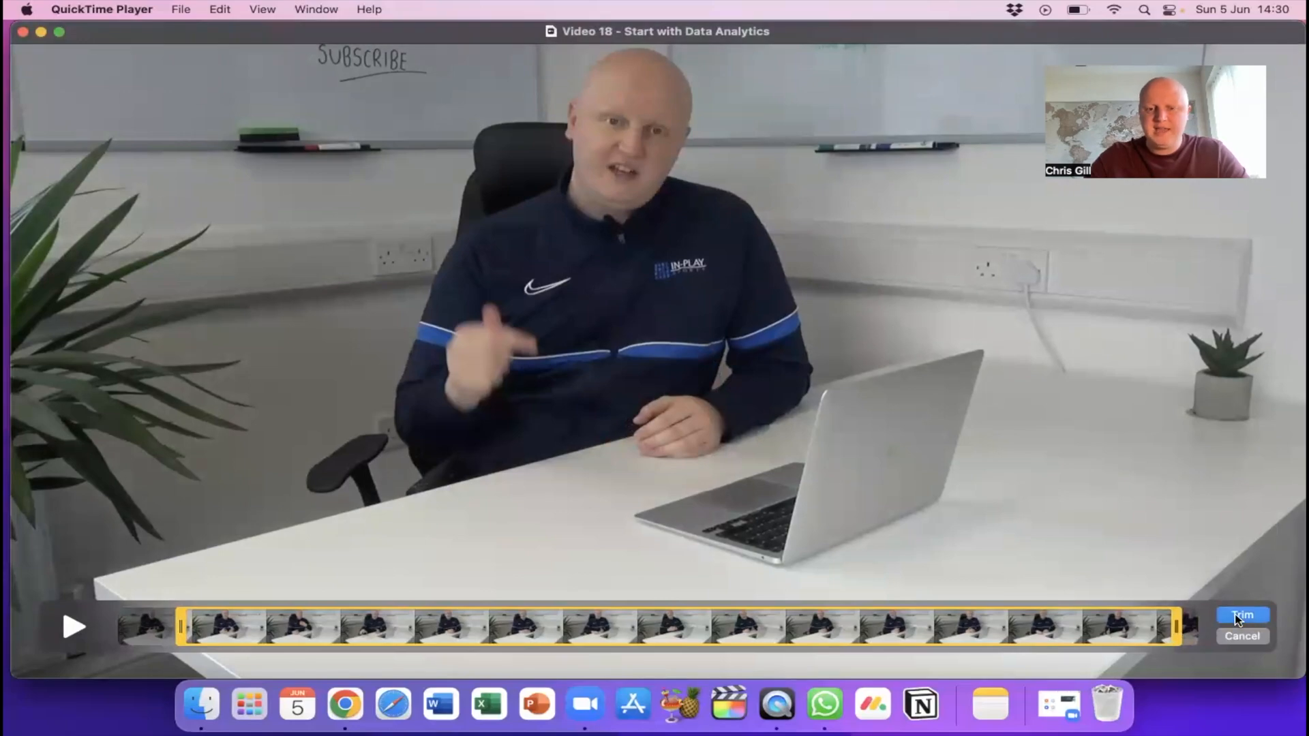
click(1242, 616)
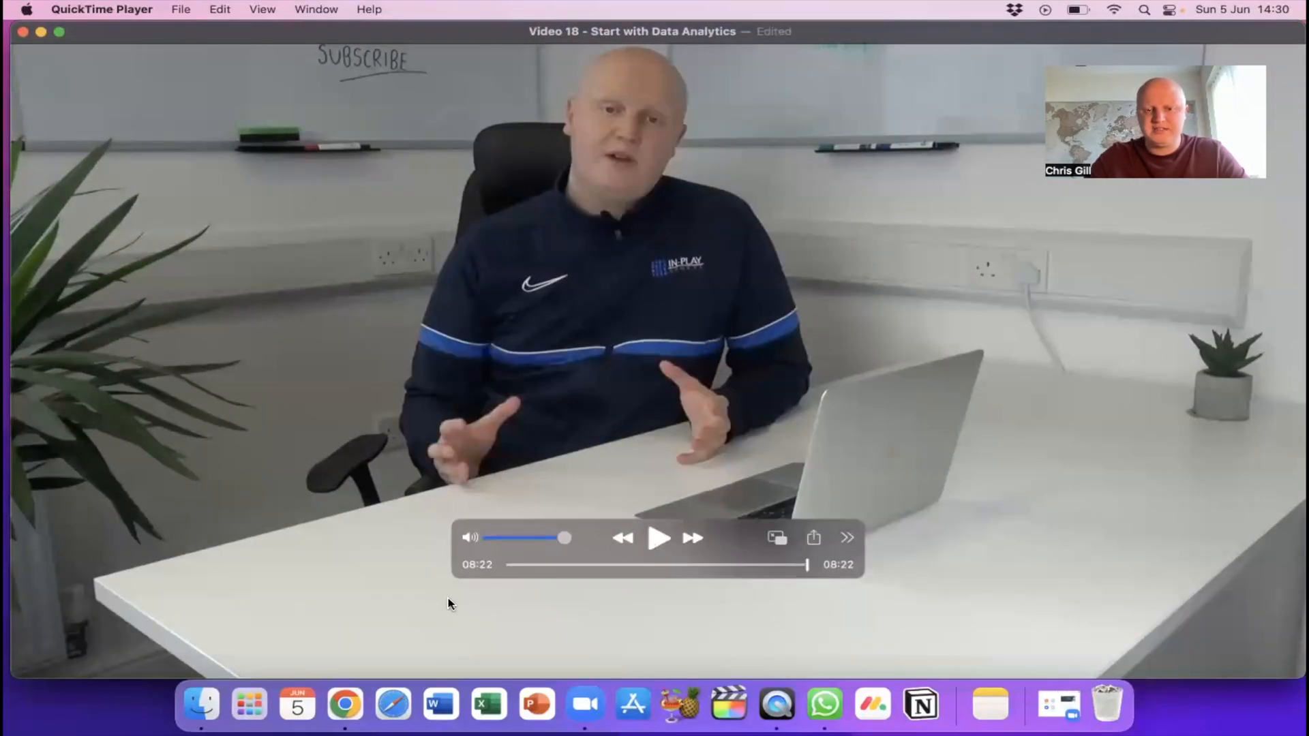
mouse_move(806, 610)
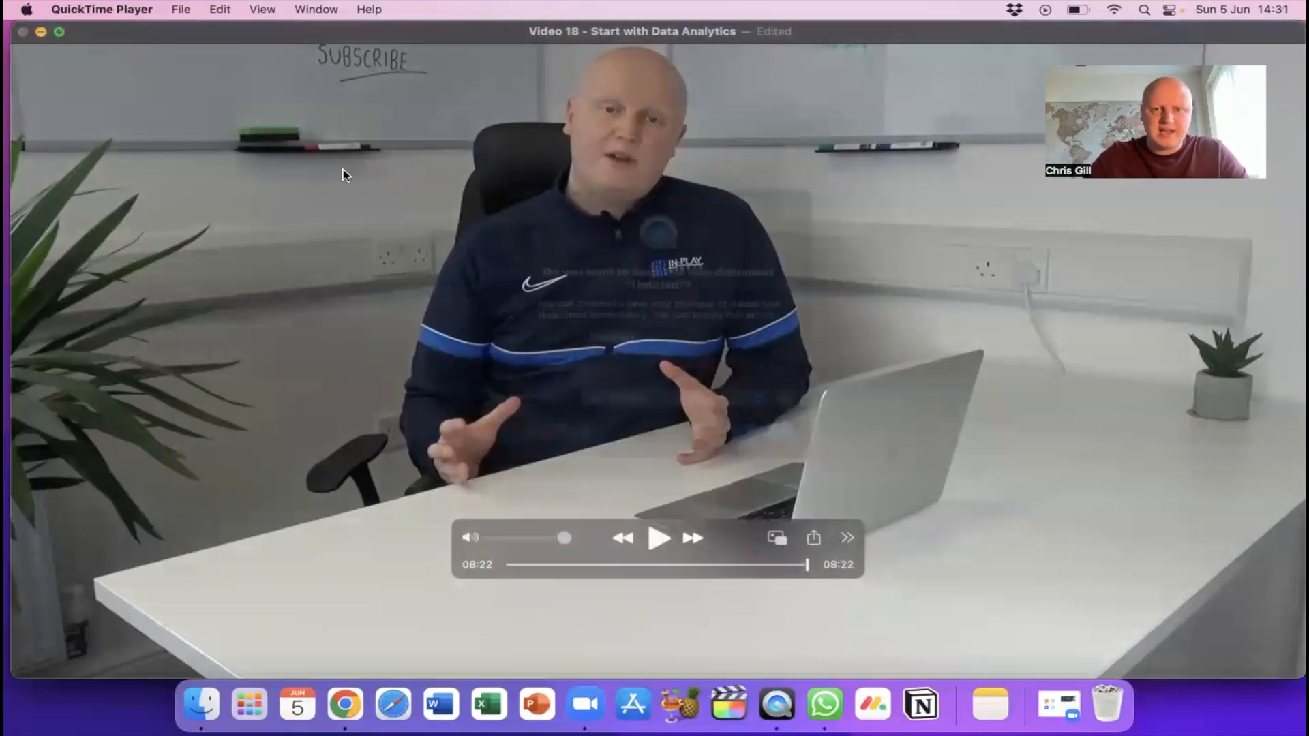
- Export the trimmed video to the Desktop as trimmed.m4v
text(trimme)
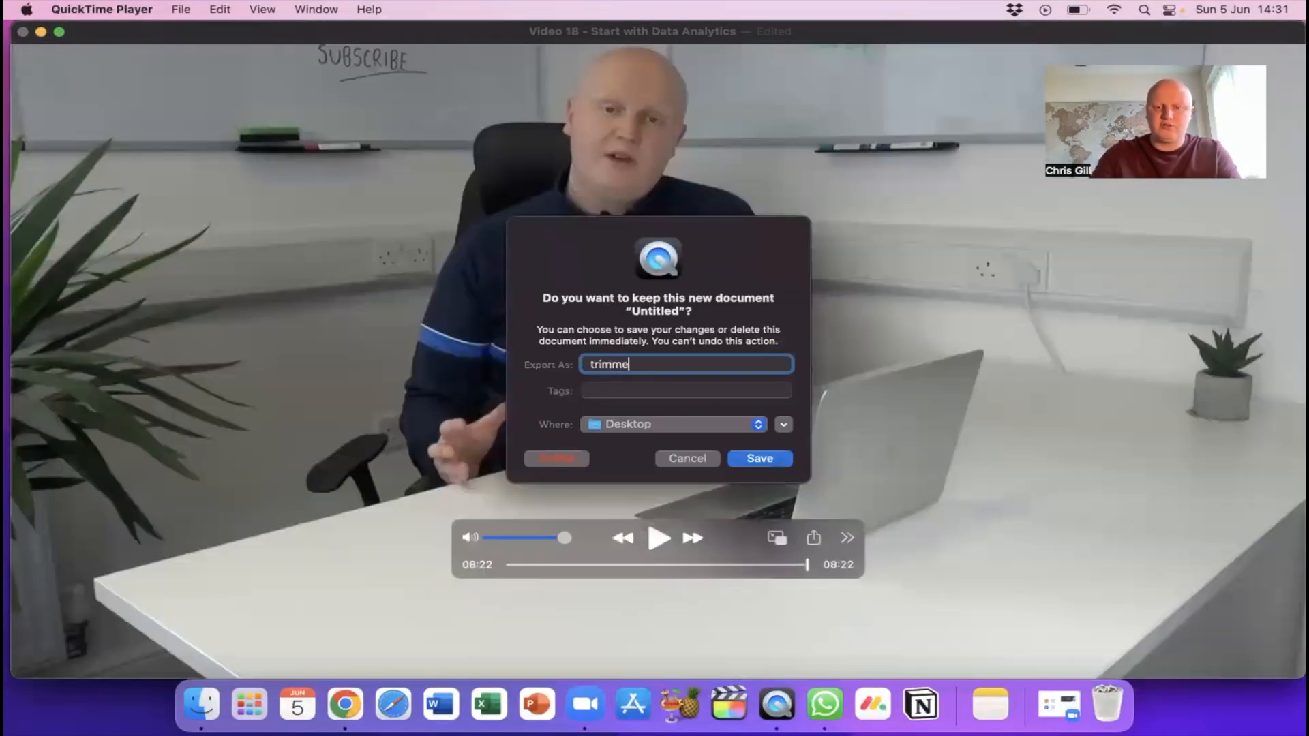
click(686, 458)
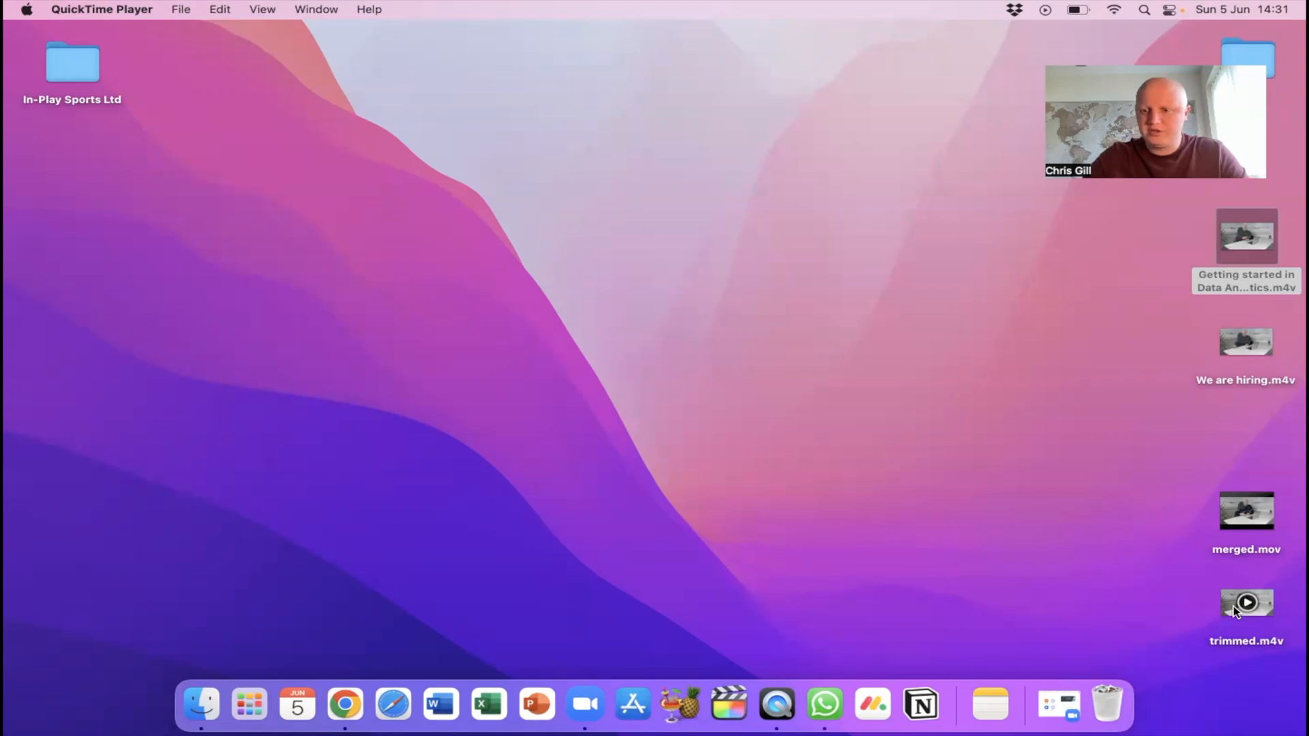
mouse_move(931, 507)
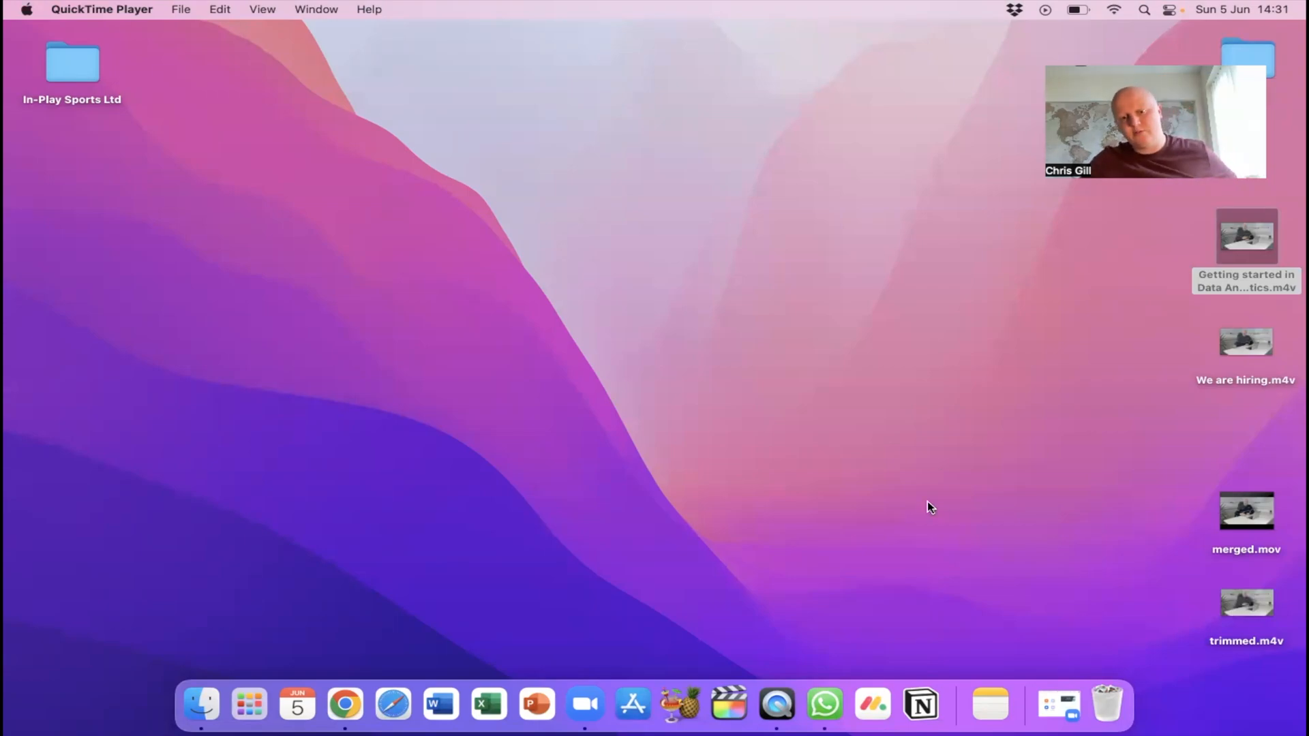
mouse_move(725, 585)
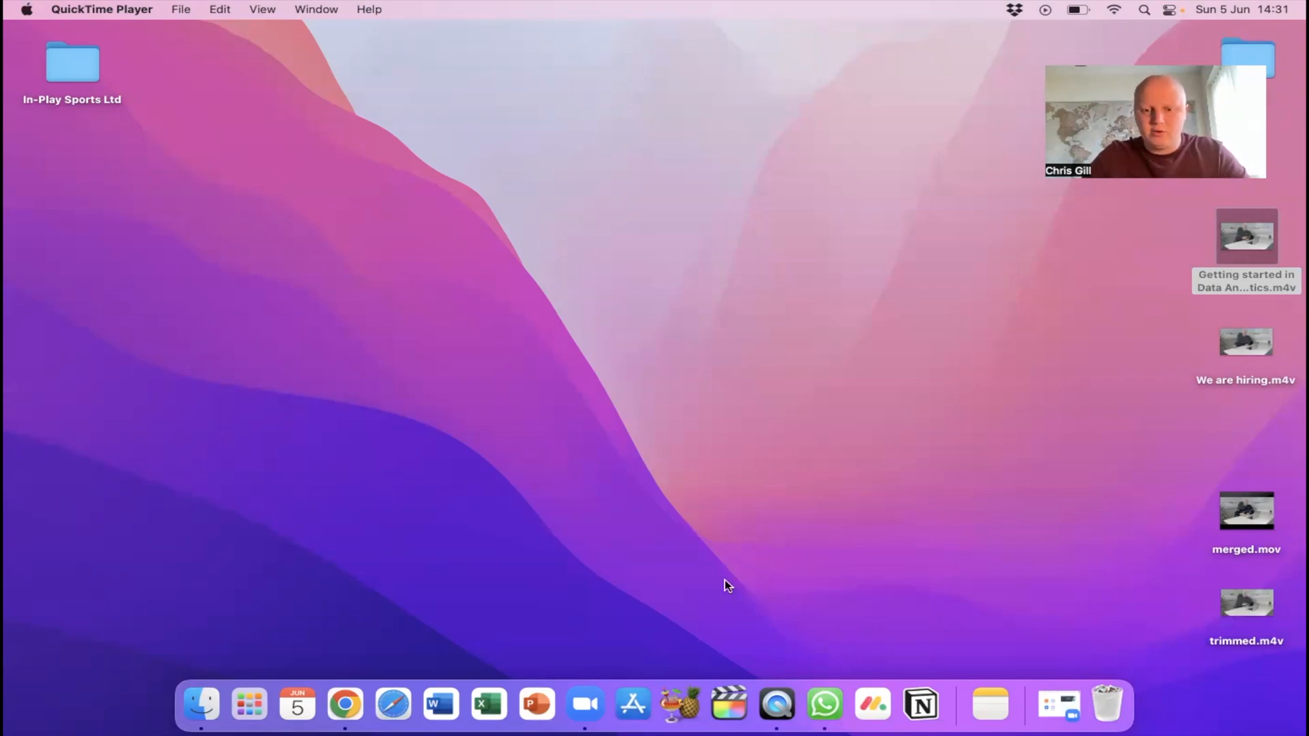
mouse_move(680, 705)
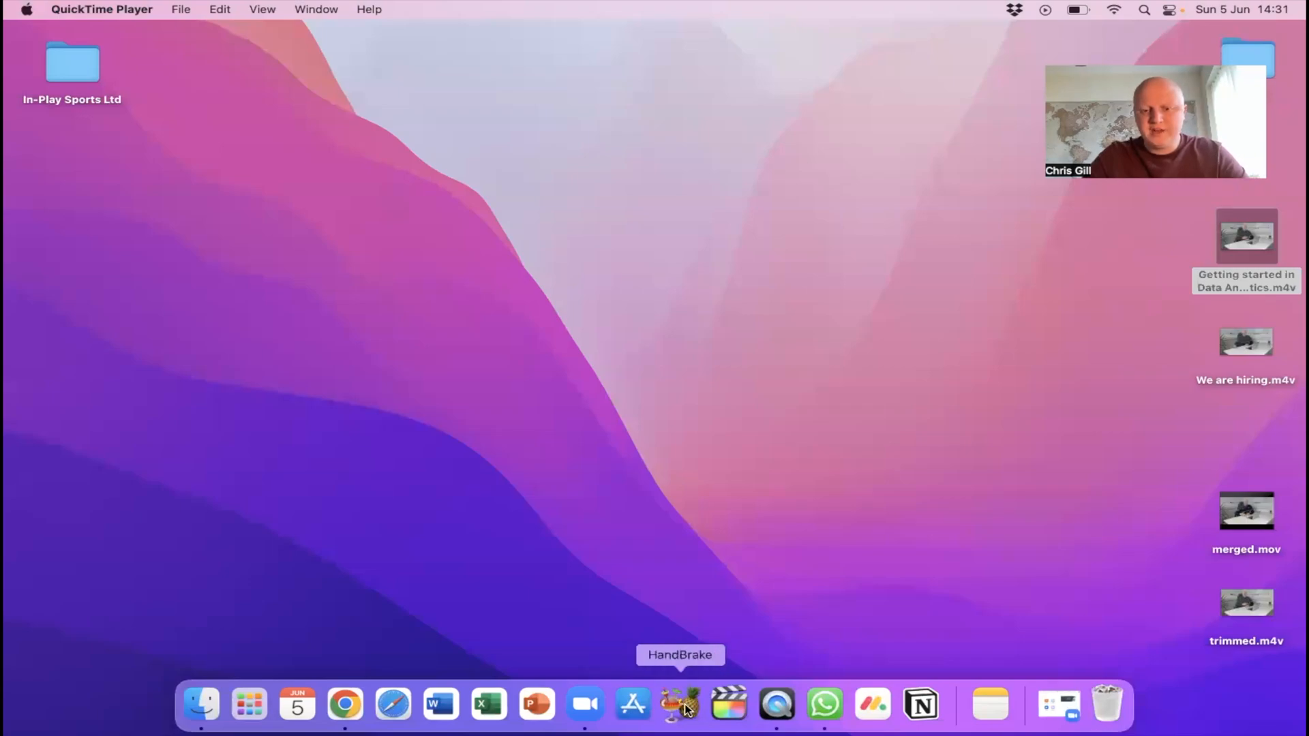
- Launch HandBrake and load Getting started in Data Analytics.m4v from the Desktop as the source
click(680, 703)
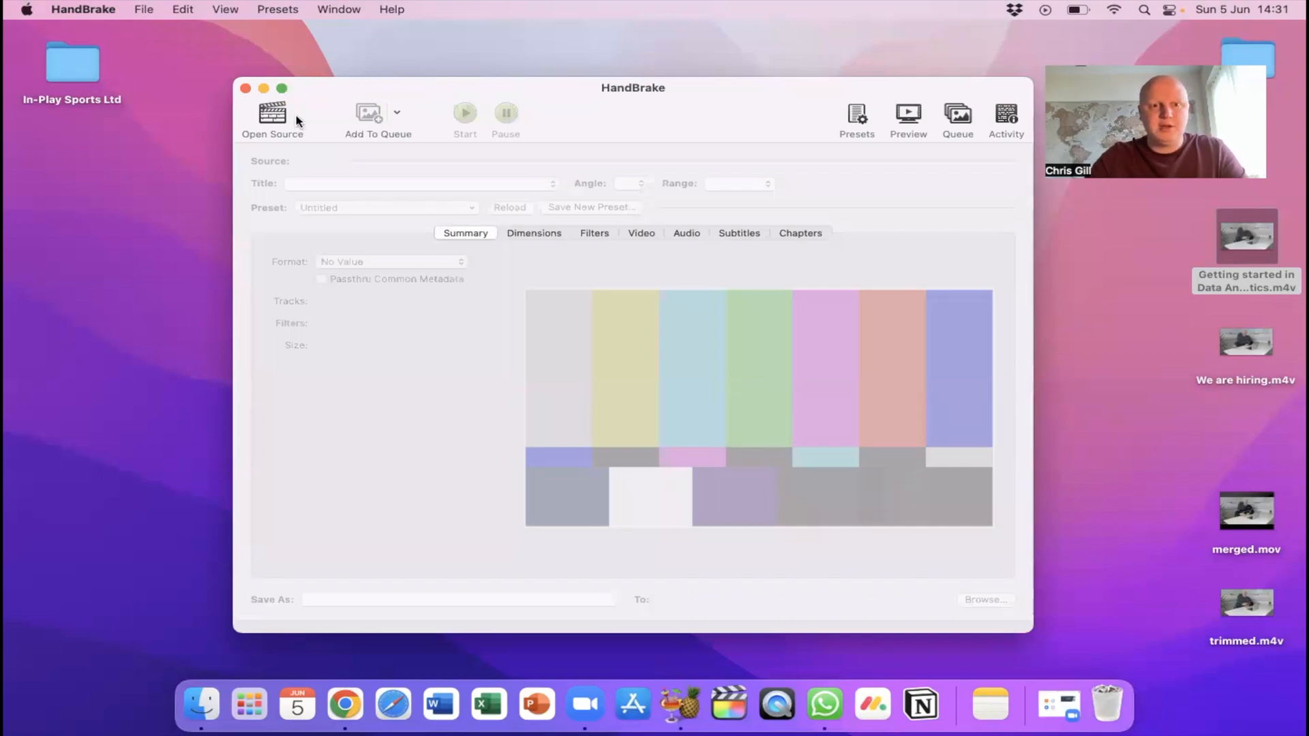
click(272, 119)
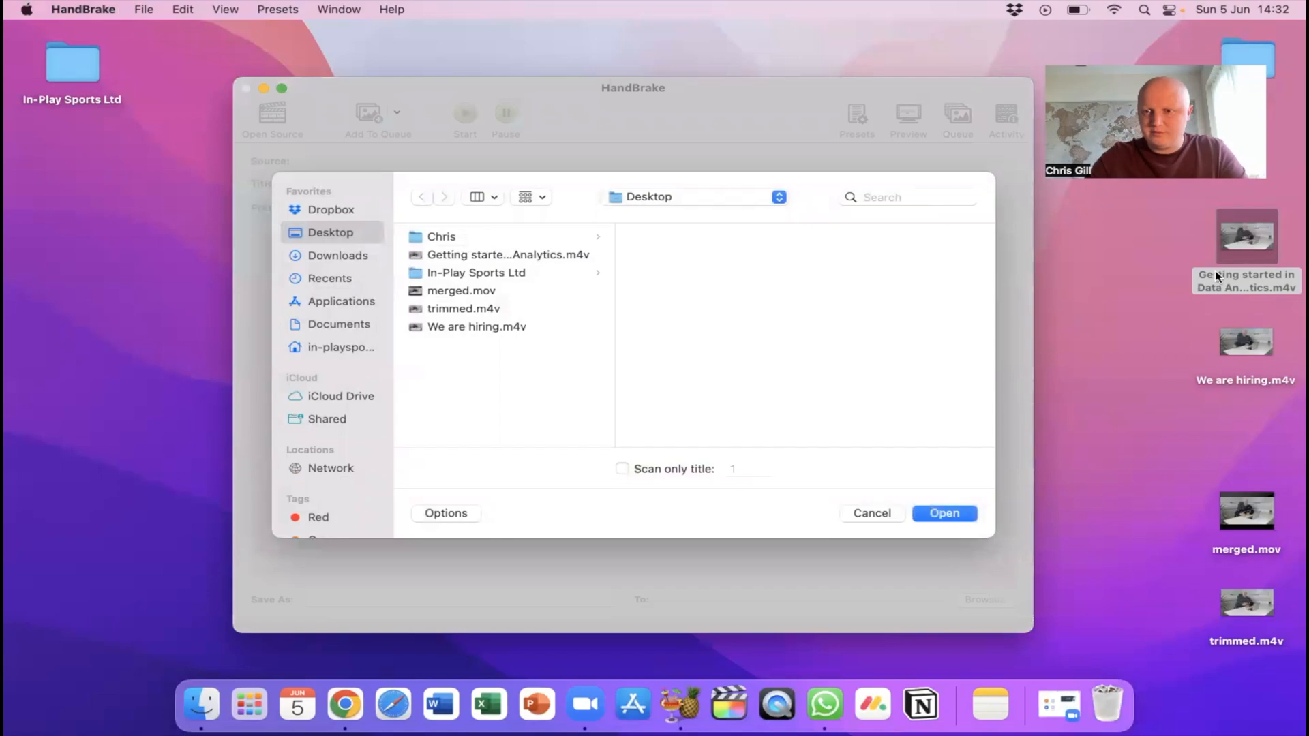
click(507, 255)
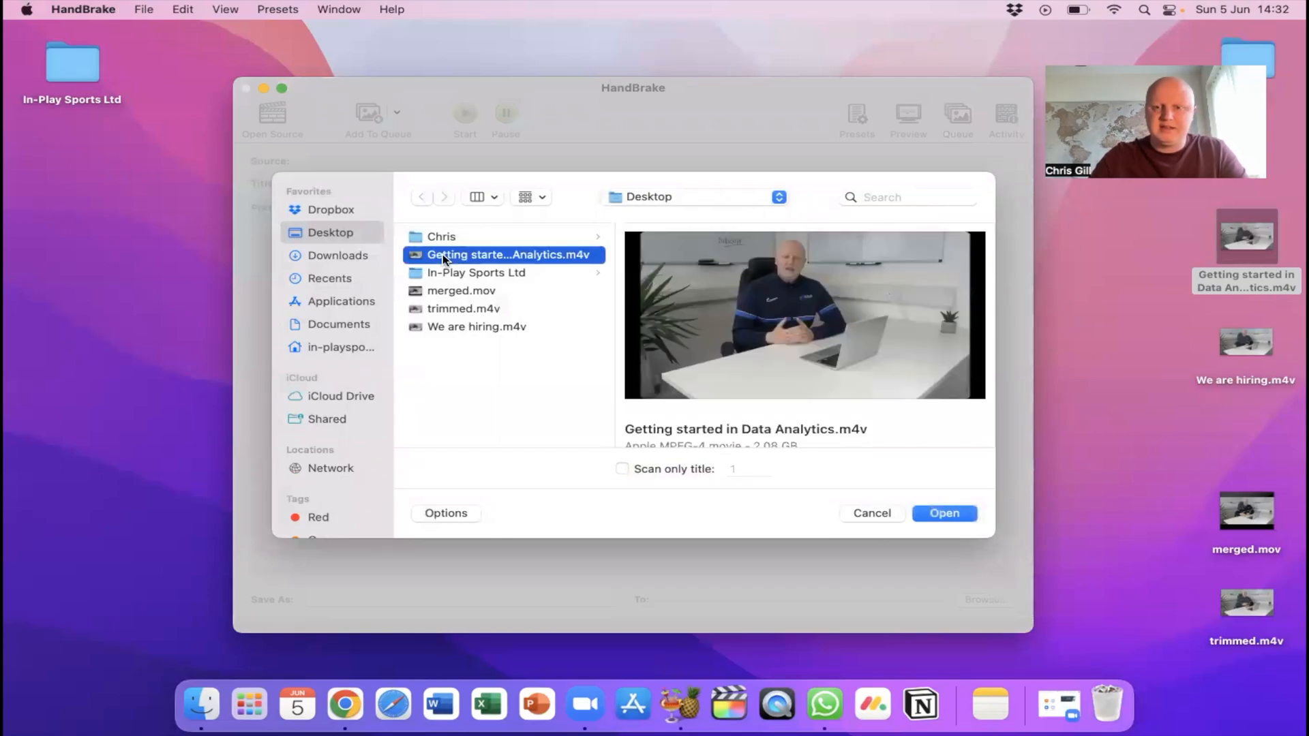
click(944, 512)
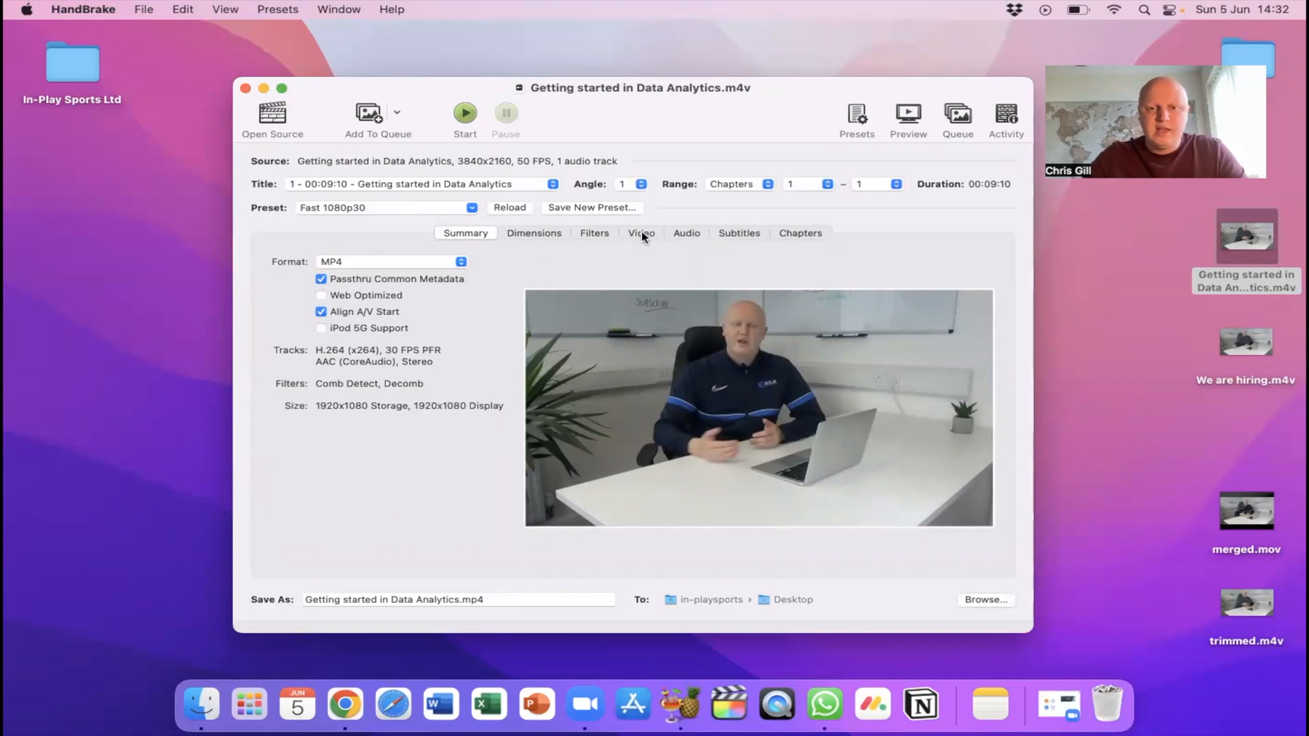
- Include the English AAC audio track and set constant quality to RF 23 on the Video tab
click(685, 233)
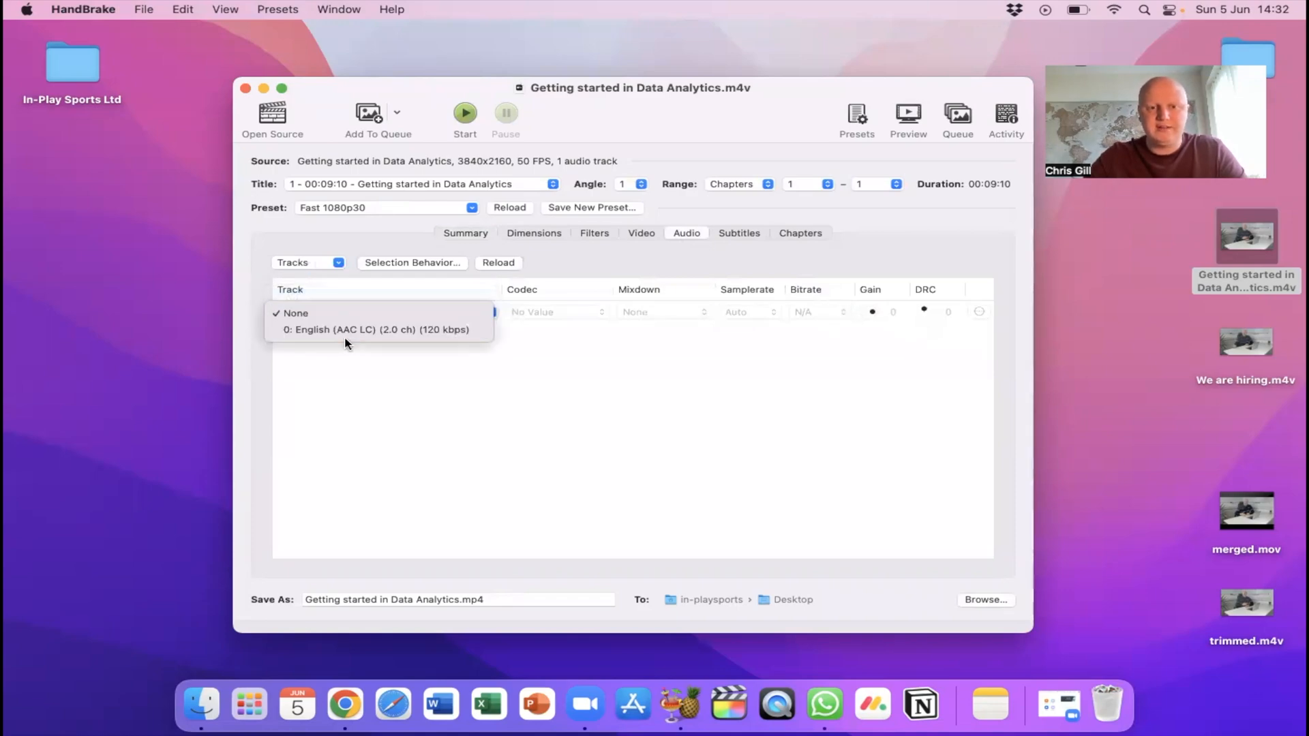
click(376, 329)
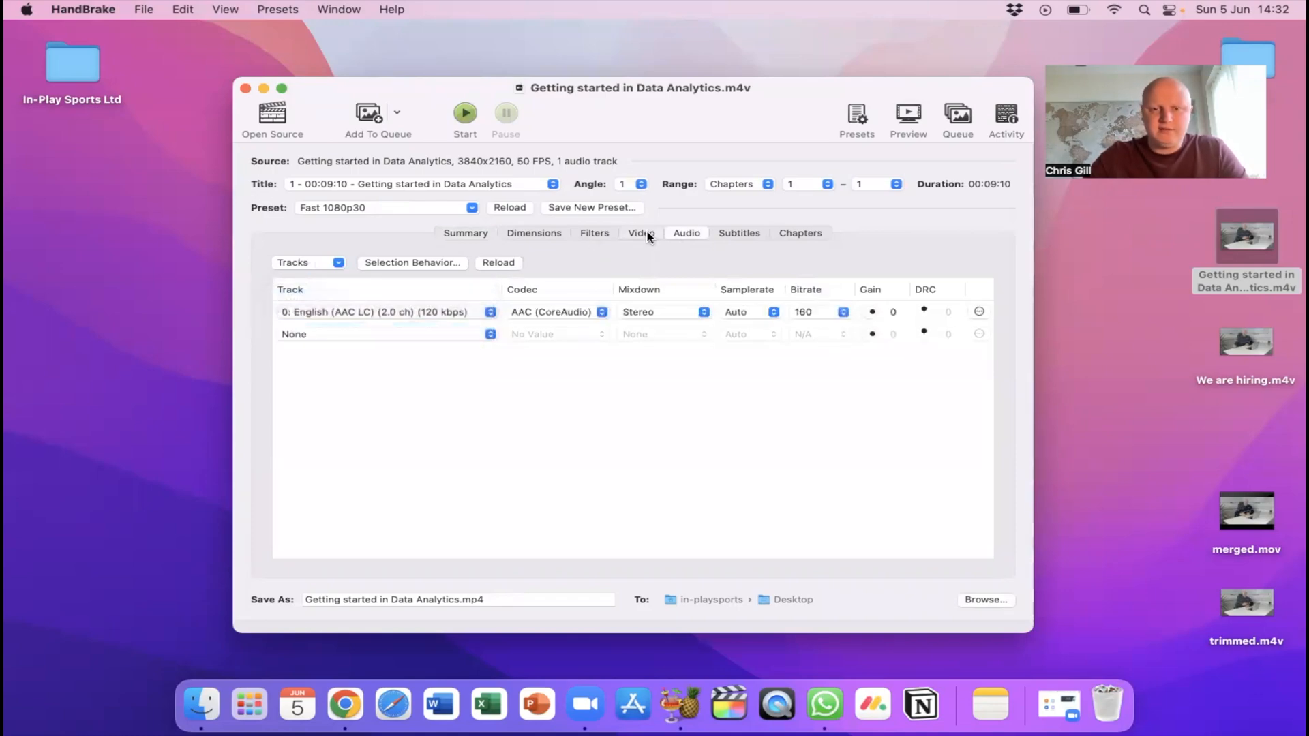
click(640, 233)
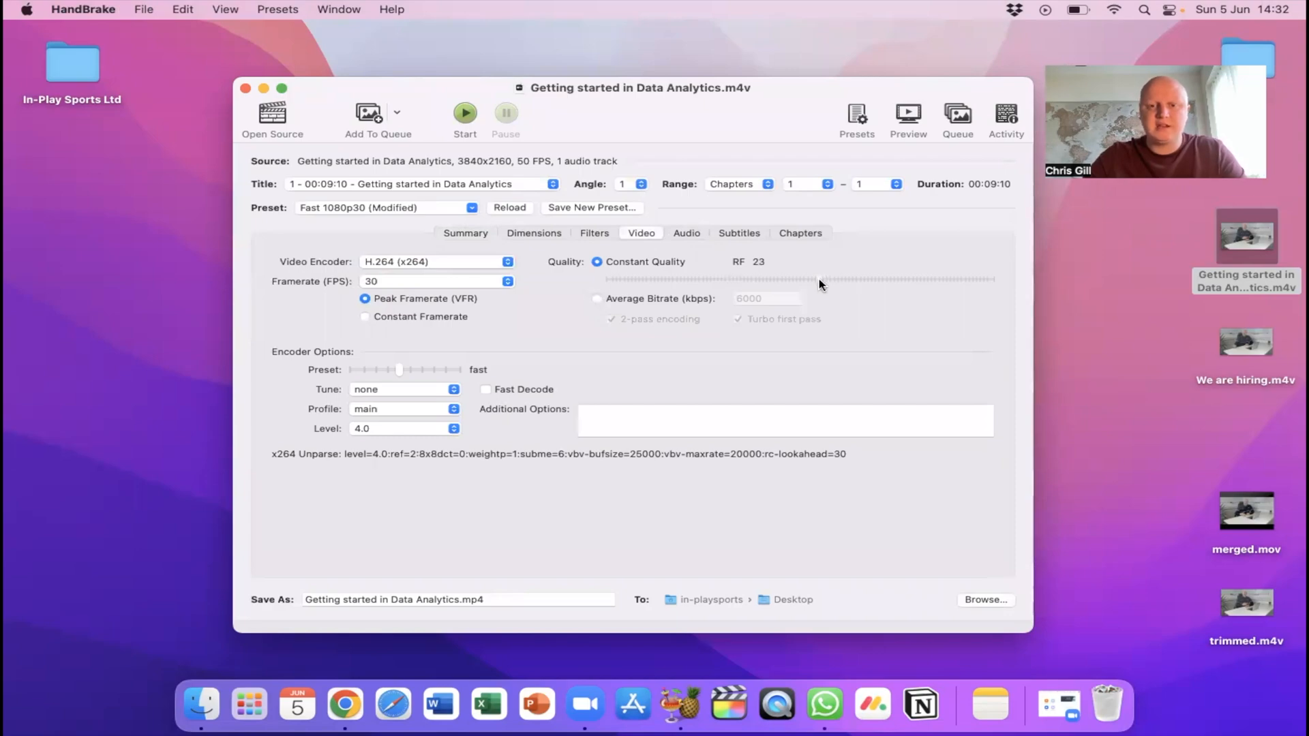
mouse_move(812, 291)
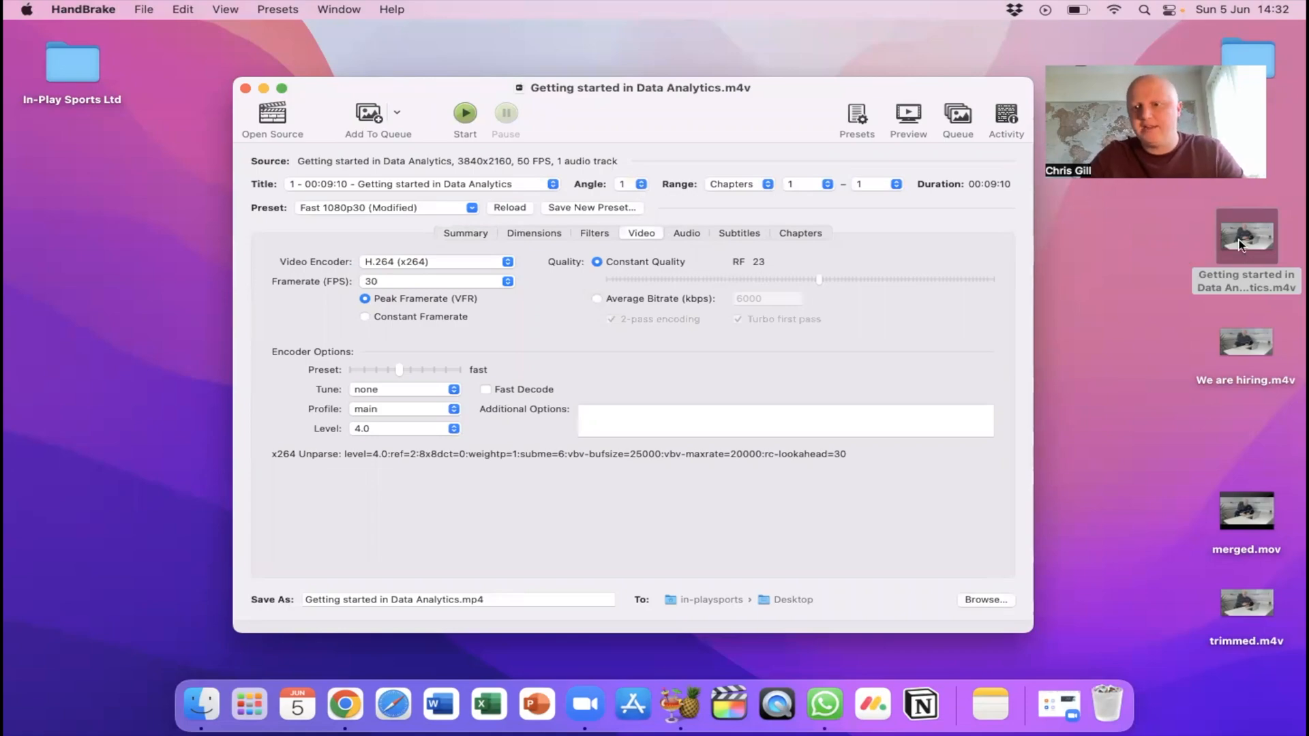
right_click(1246, 237)
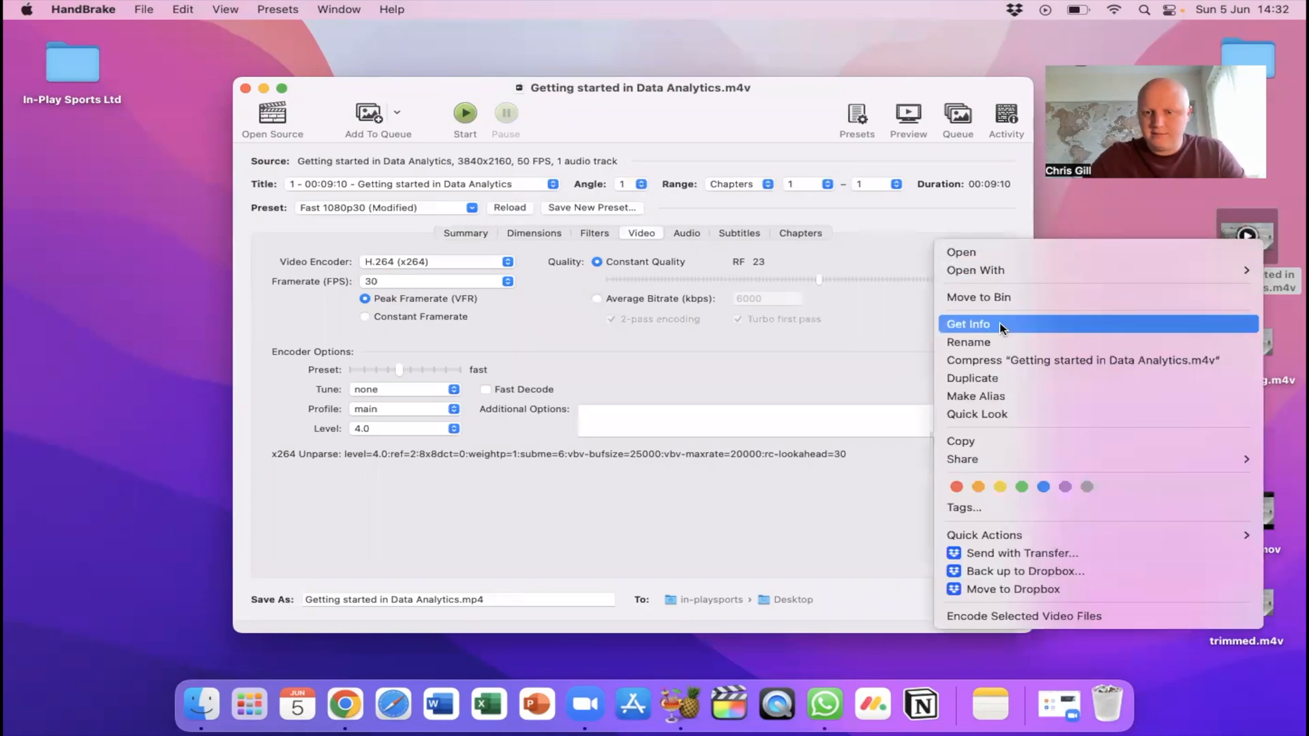
click(968, 324)
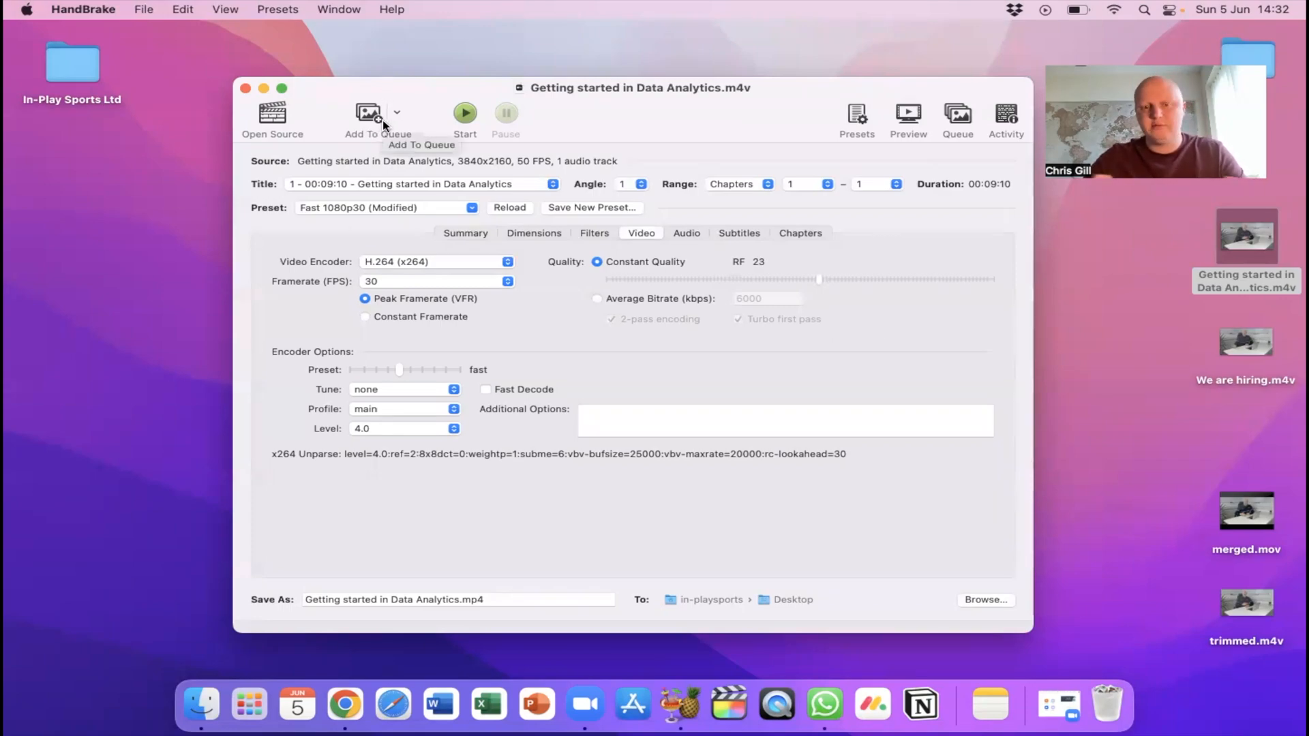
mouse_move(465, 112)
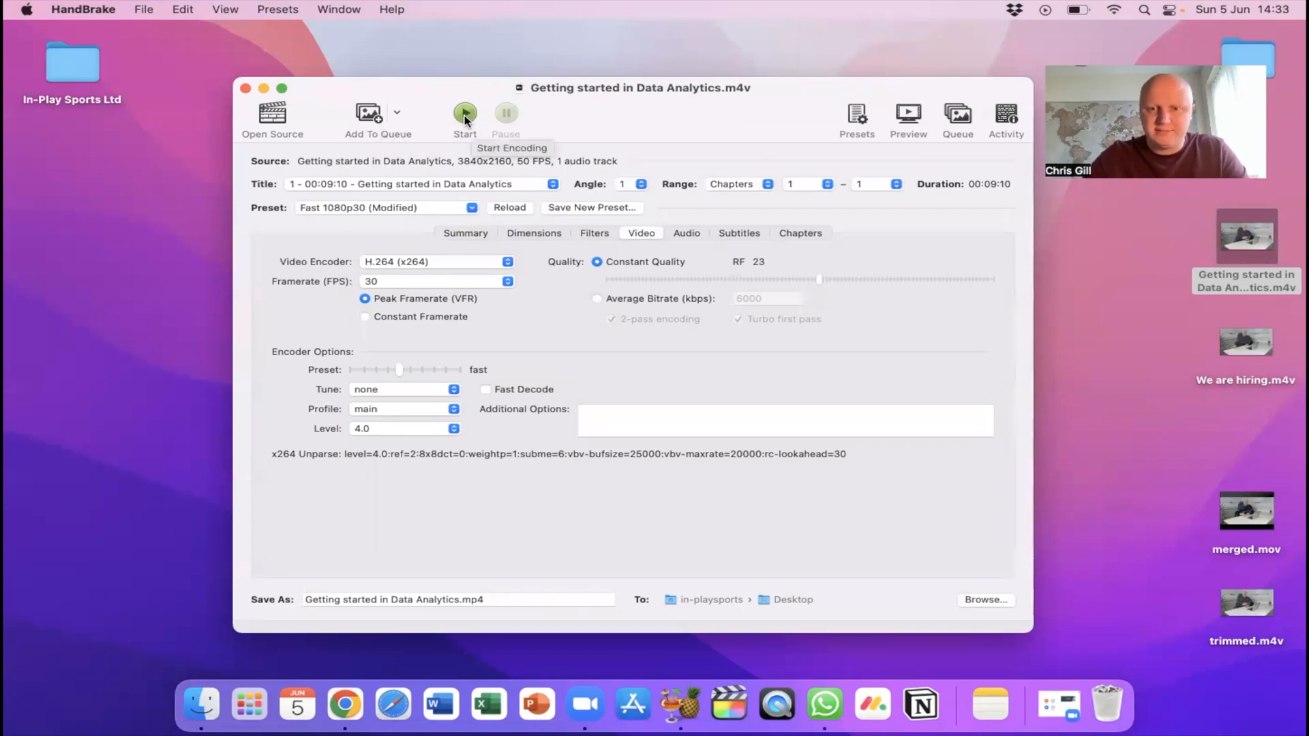
mouse_move(792, 286)
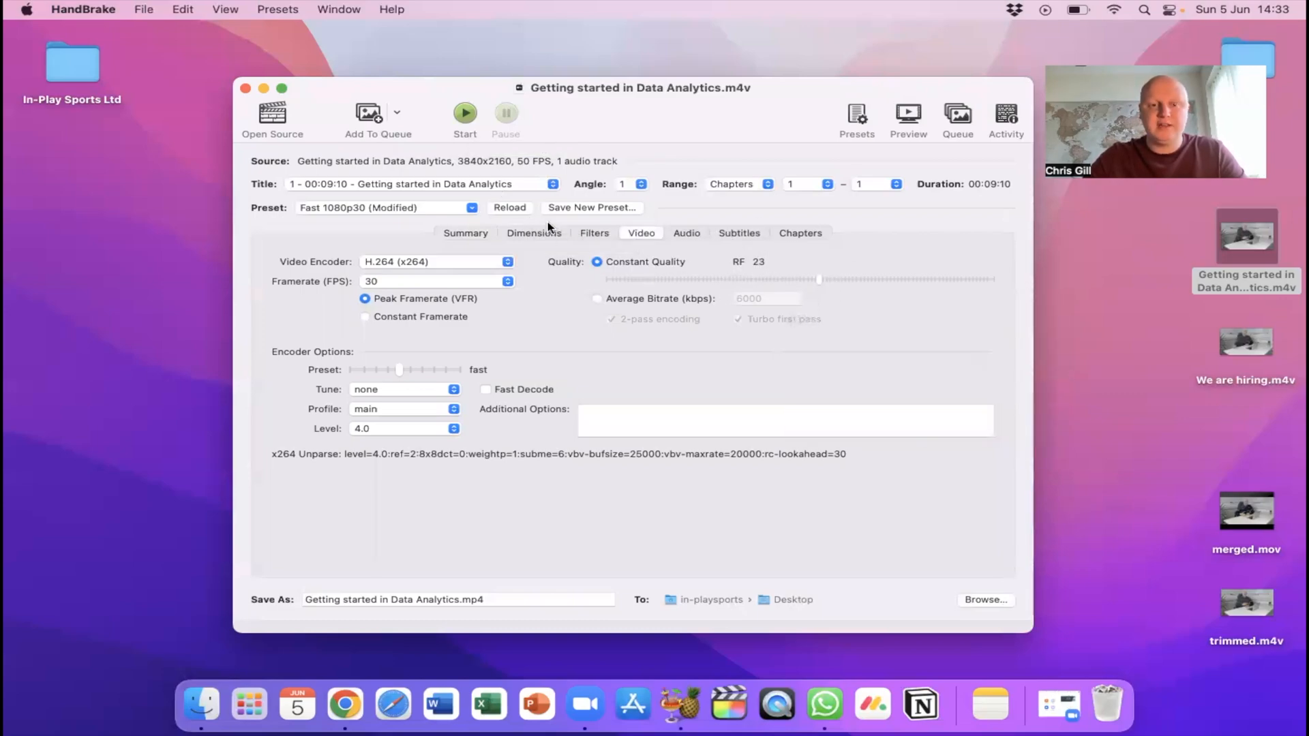
- Enable Web Optimized in the Summary and start encoding Getting started in Data Analytics.mp4
click(465, 233)
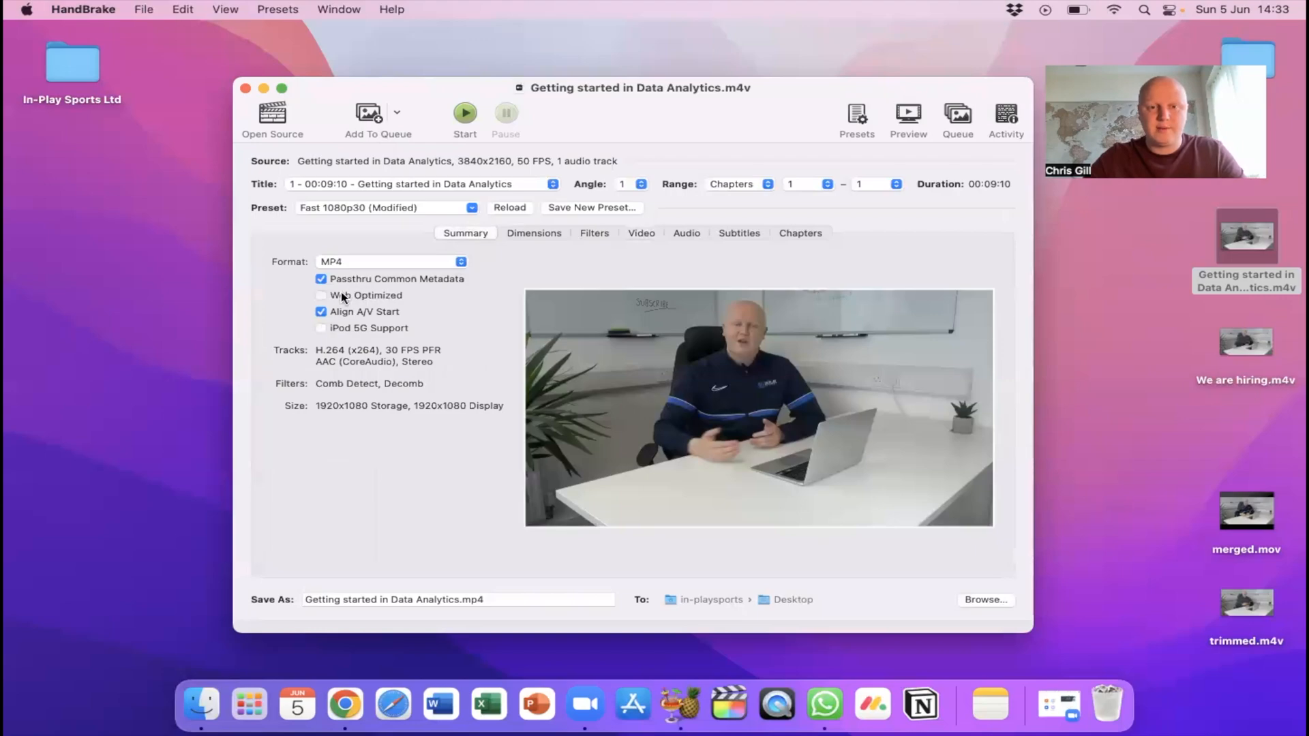
click(320, 294)
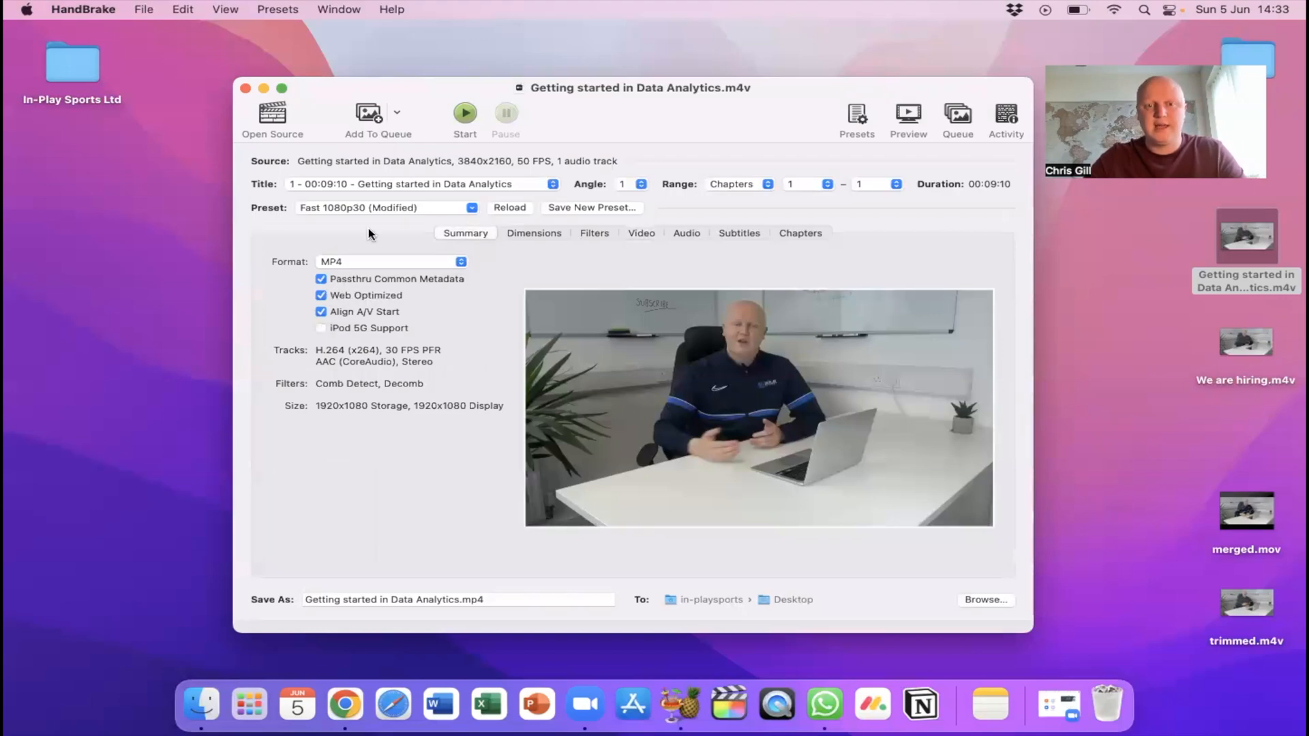
click(464, 113)
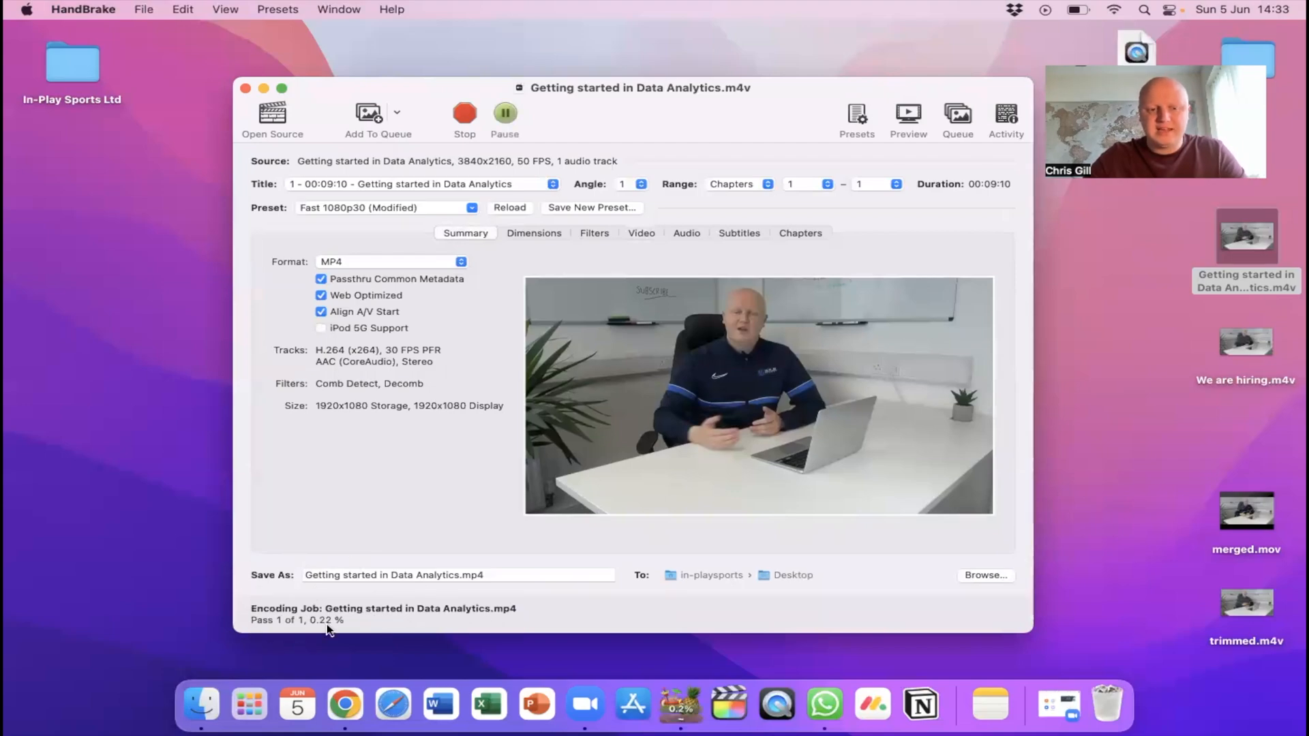
mouse_move(301, 634)
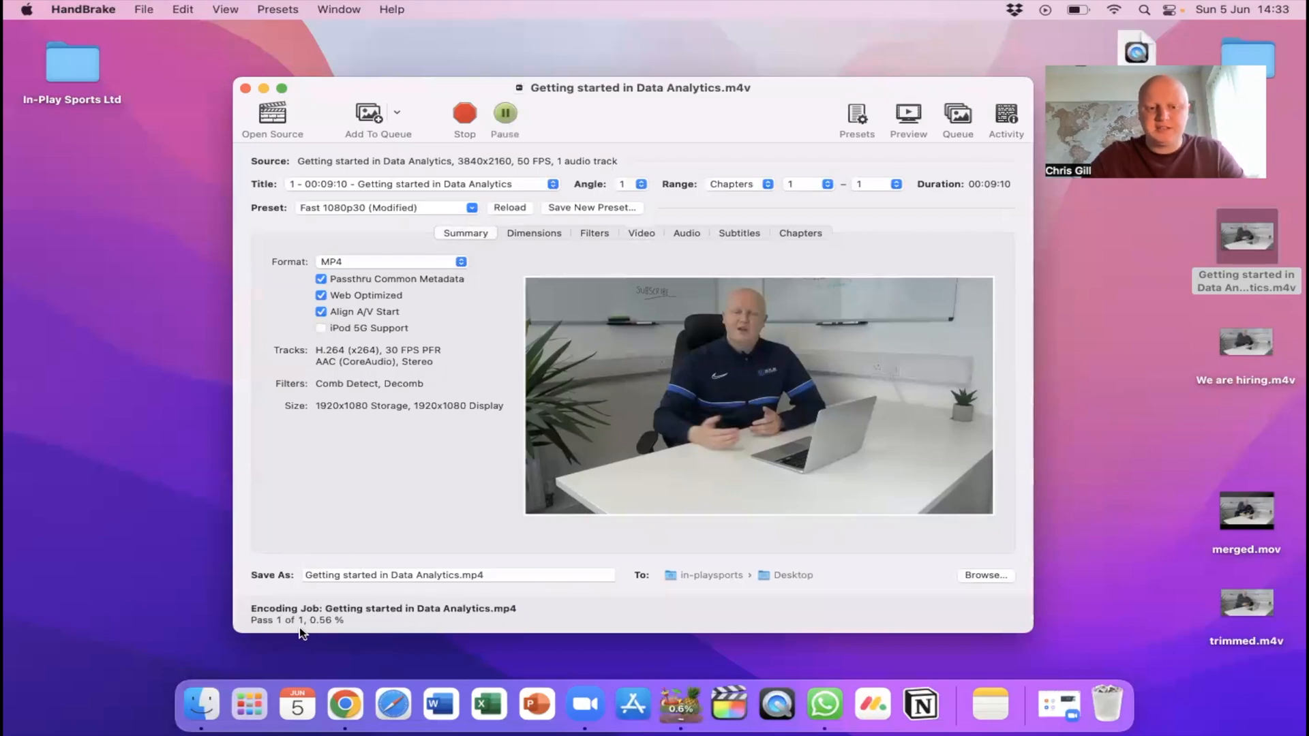
- Check the original video's 2.08 GB size in Get Info, then close the Info window
right_click(1246, 237)
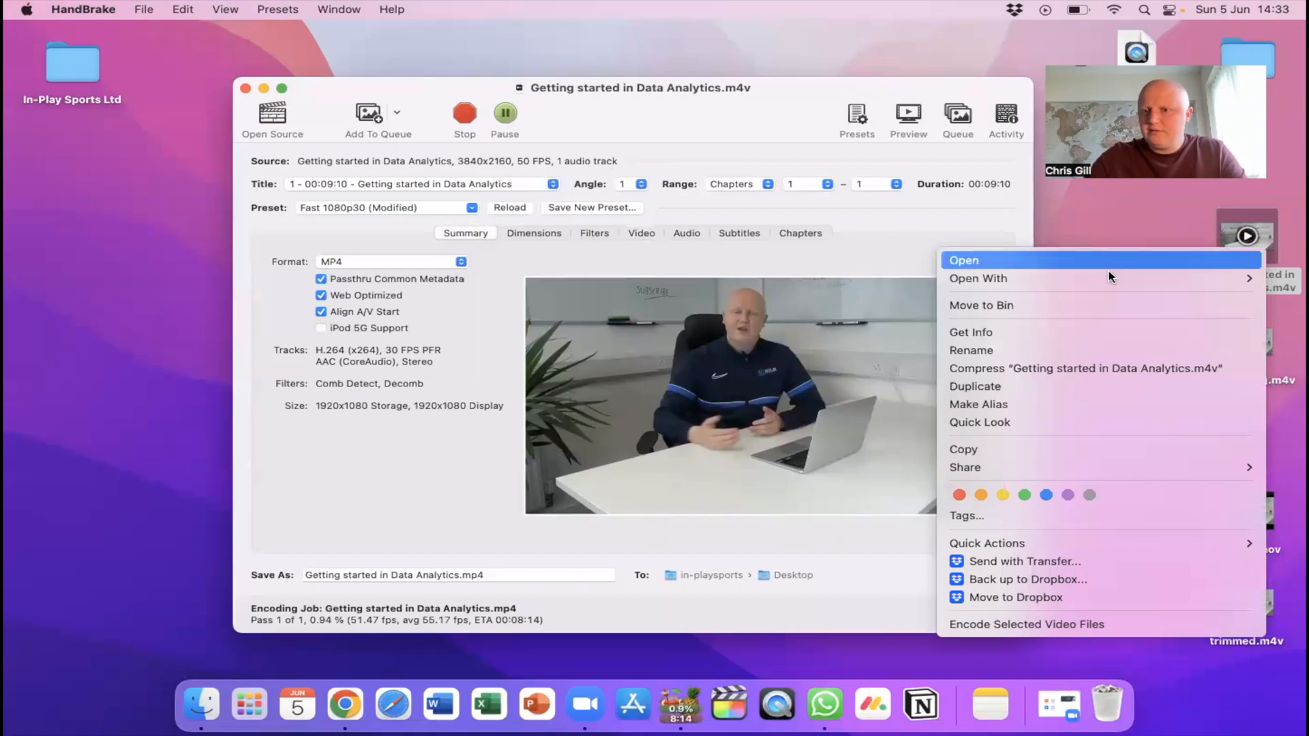
click(971, 332)
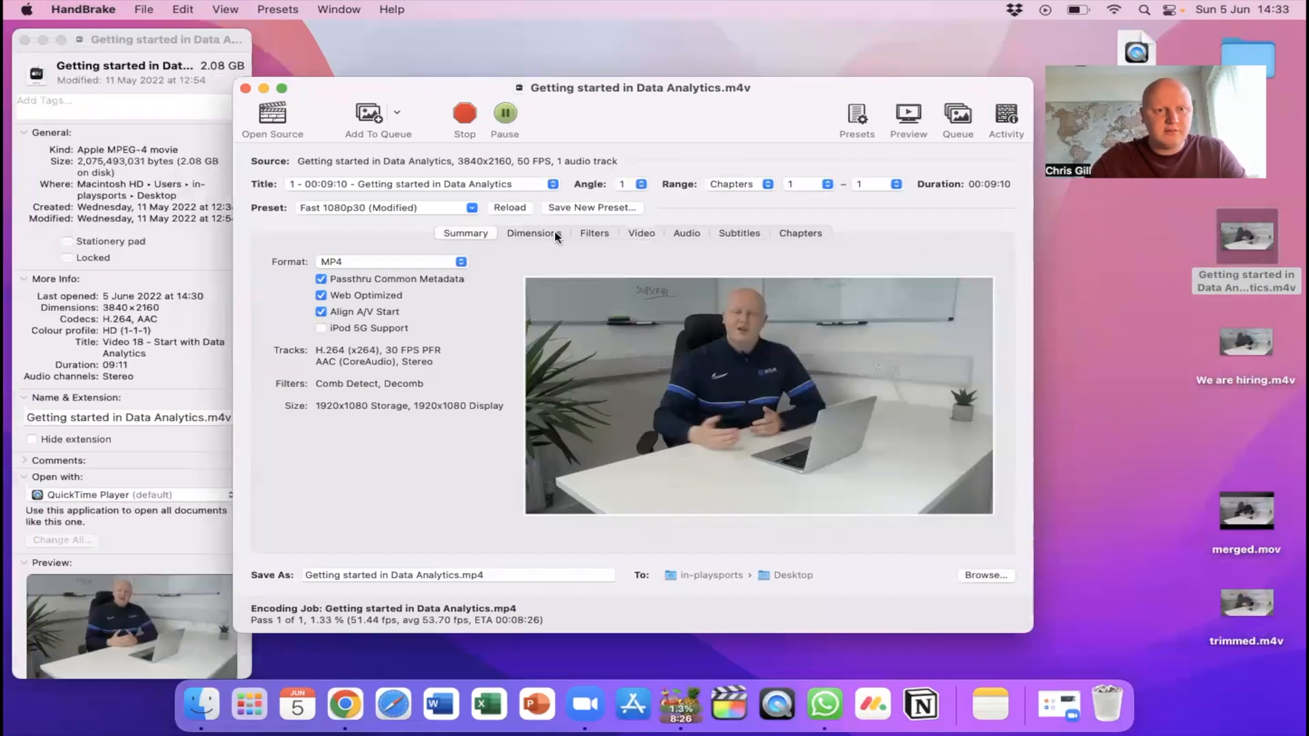
mouse_move(206, 101)
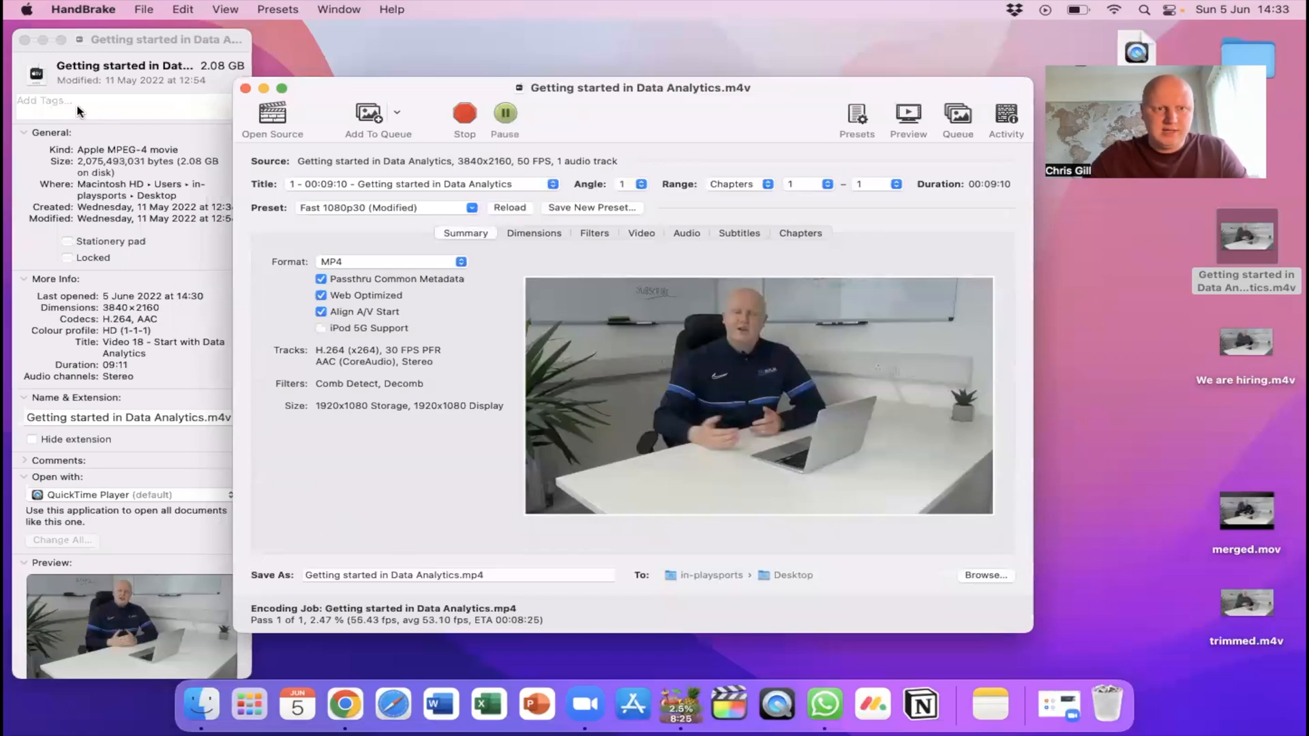
click(24, 39)
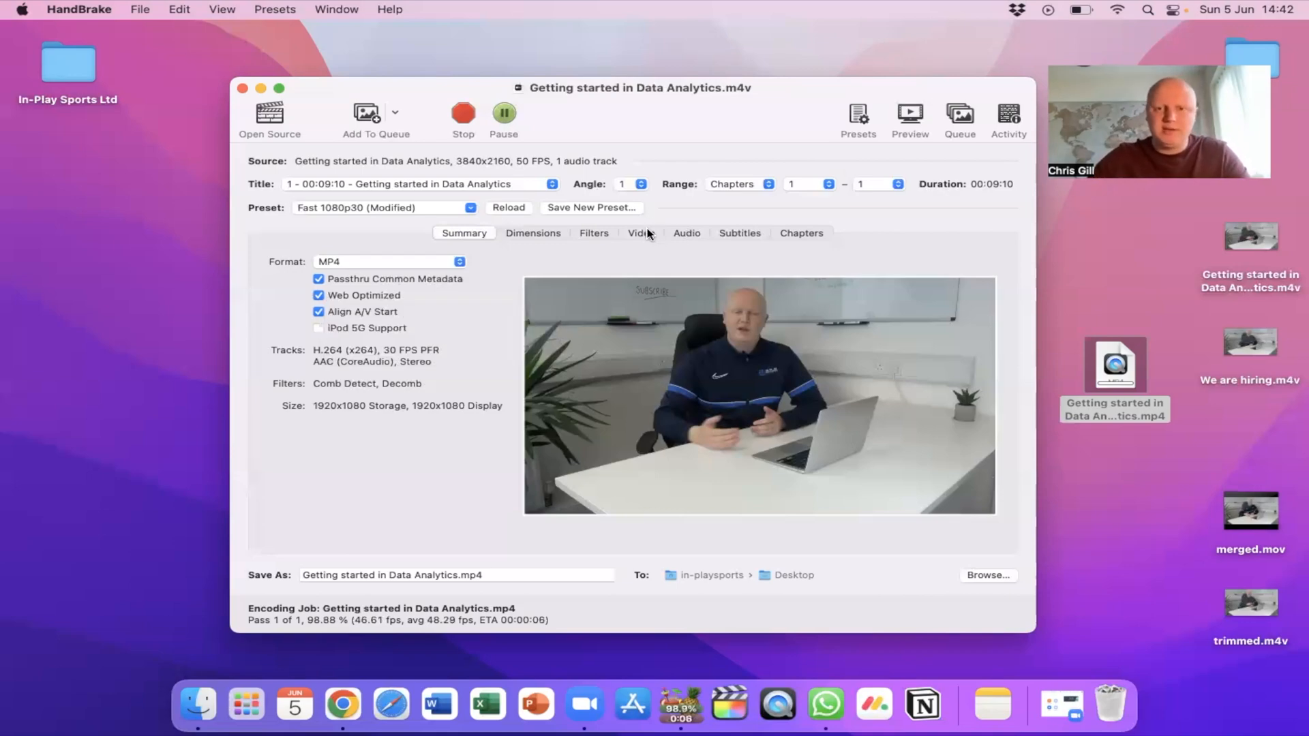
- Review the Video tab quality settings again, then return to the Summary tab
click(640, 233)
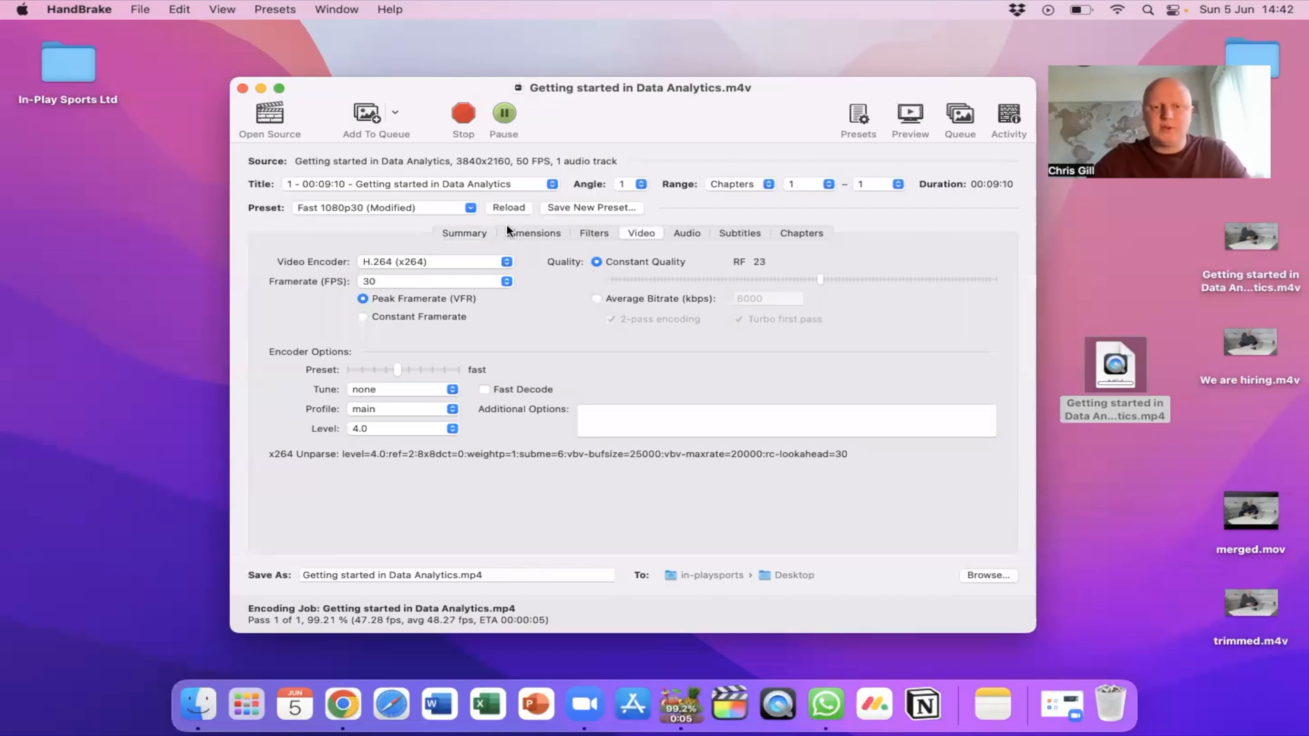
click(464, 233)
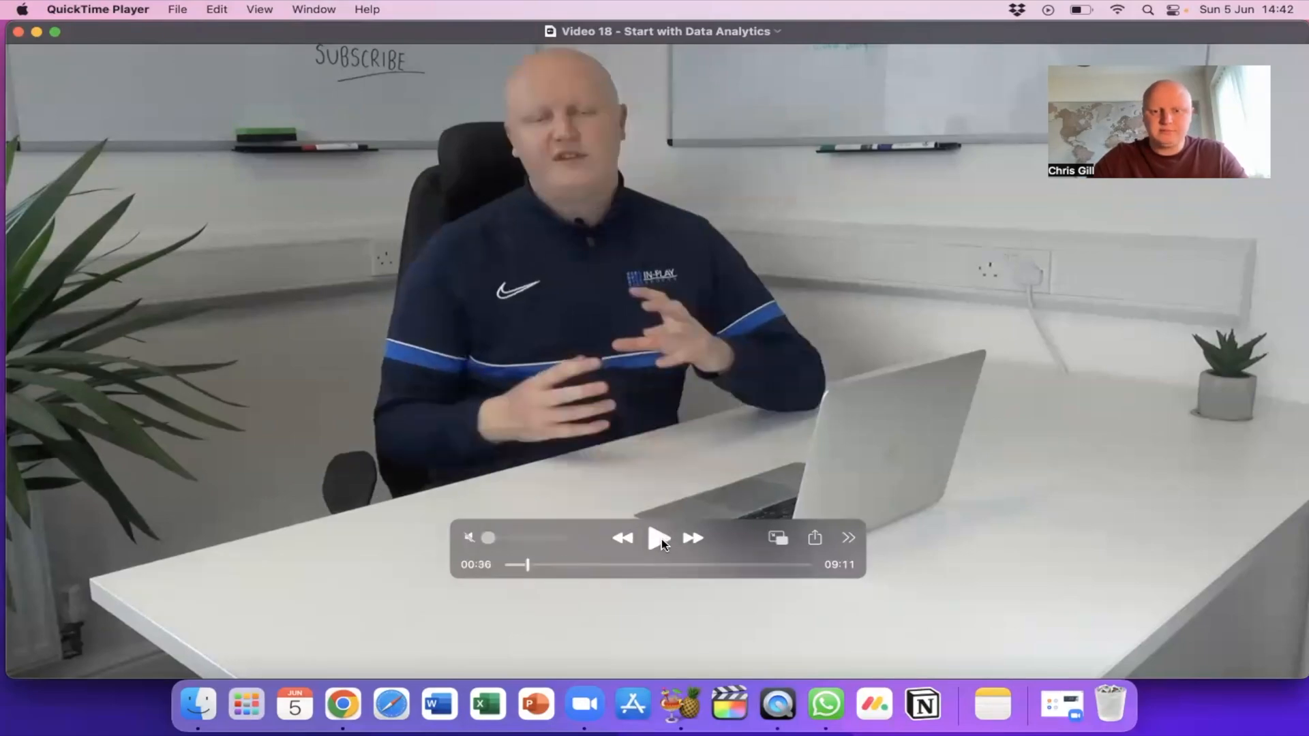
- Play the compressed video and skim ahead to about 3:11 to check its quality
click(658, 538)
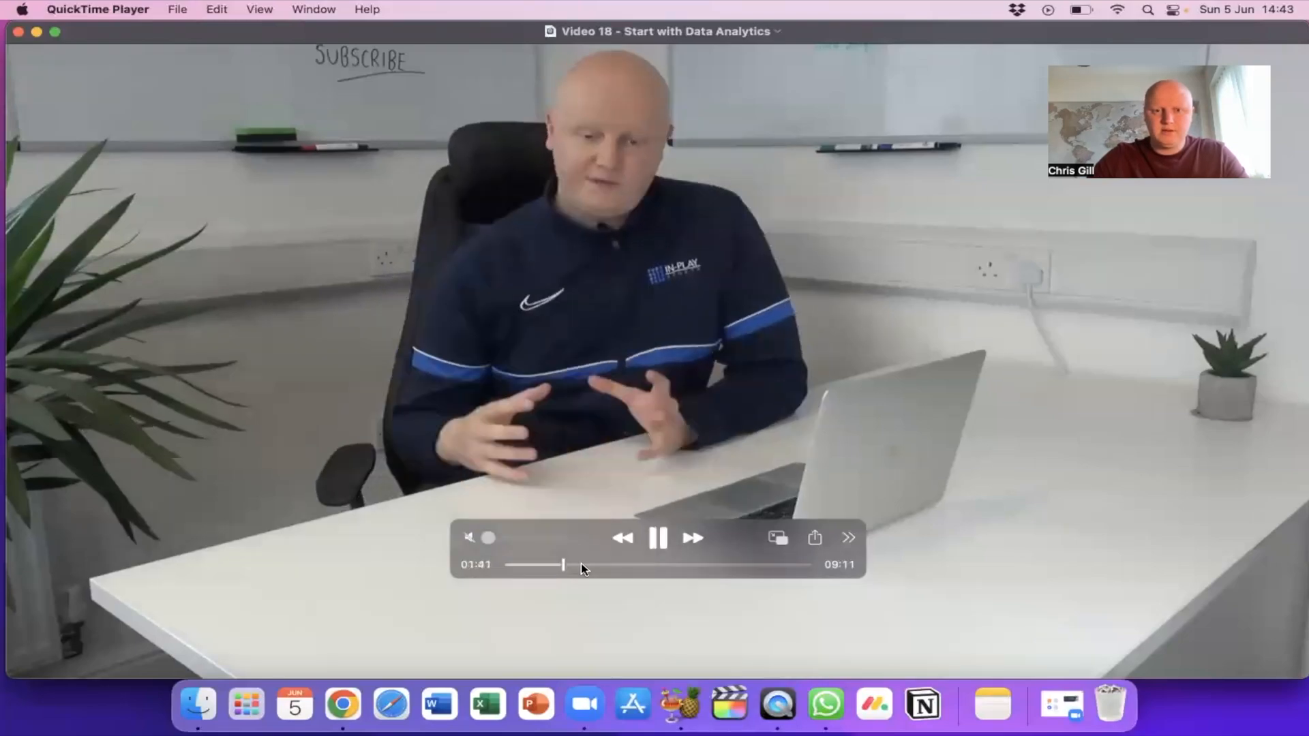
drag(564, 565, 611, 564)
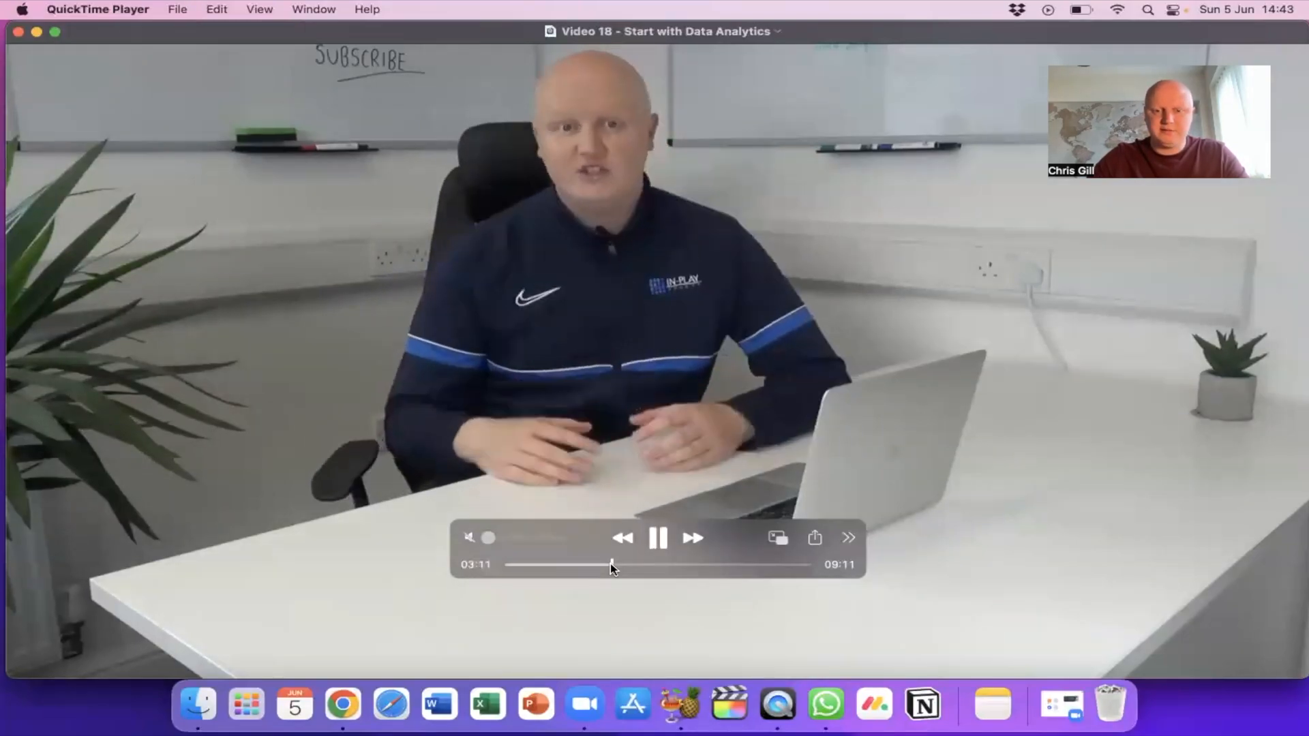
drag(609, 566, 649, 566)
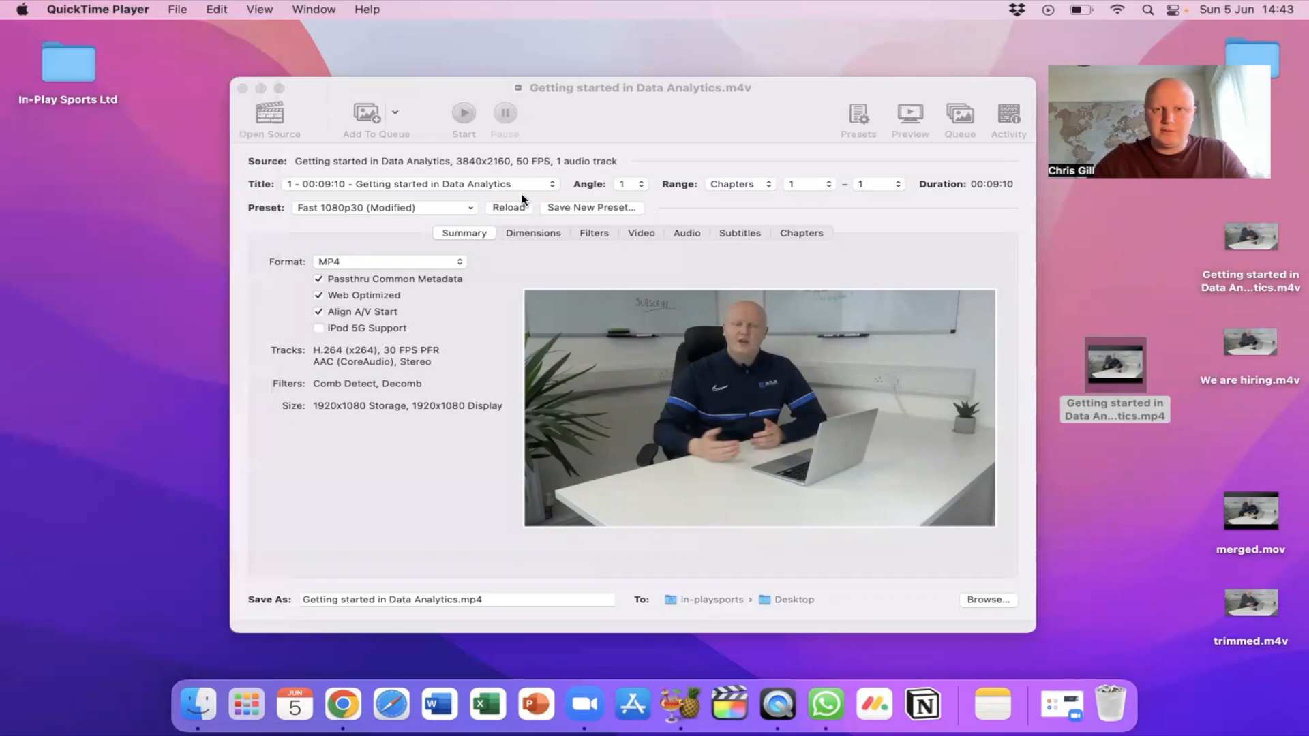
mouse_move(725, 499)
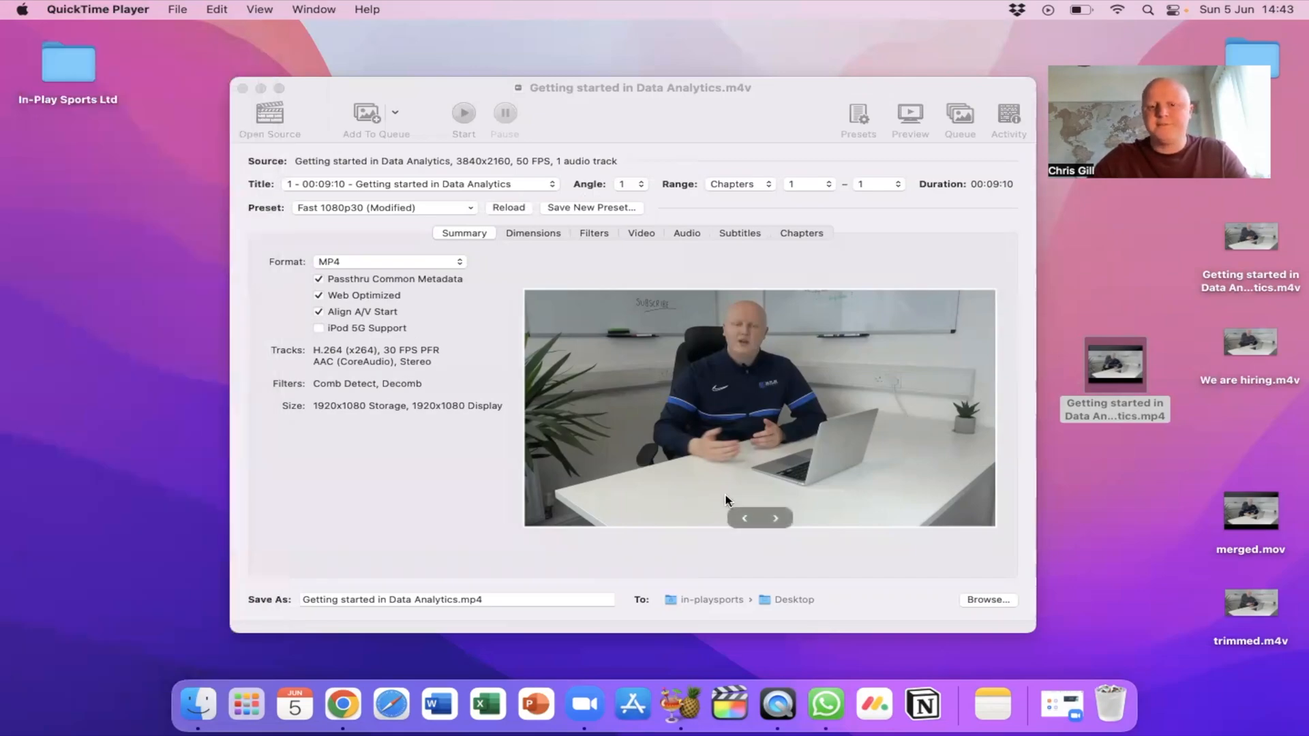
mouse_move(819, 453)
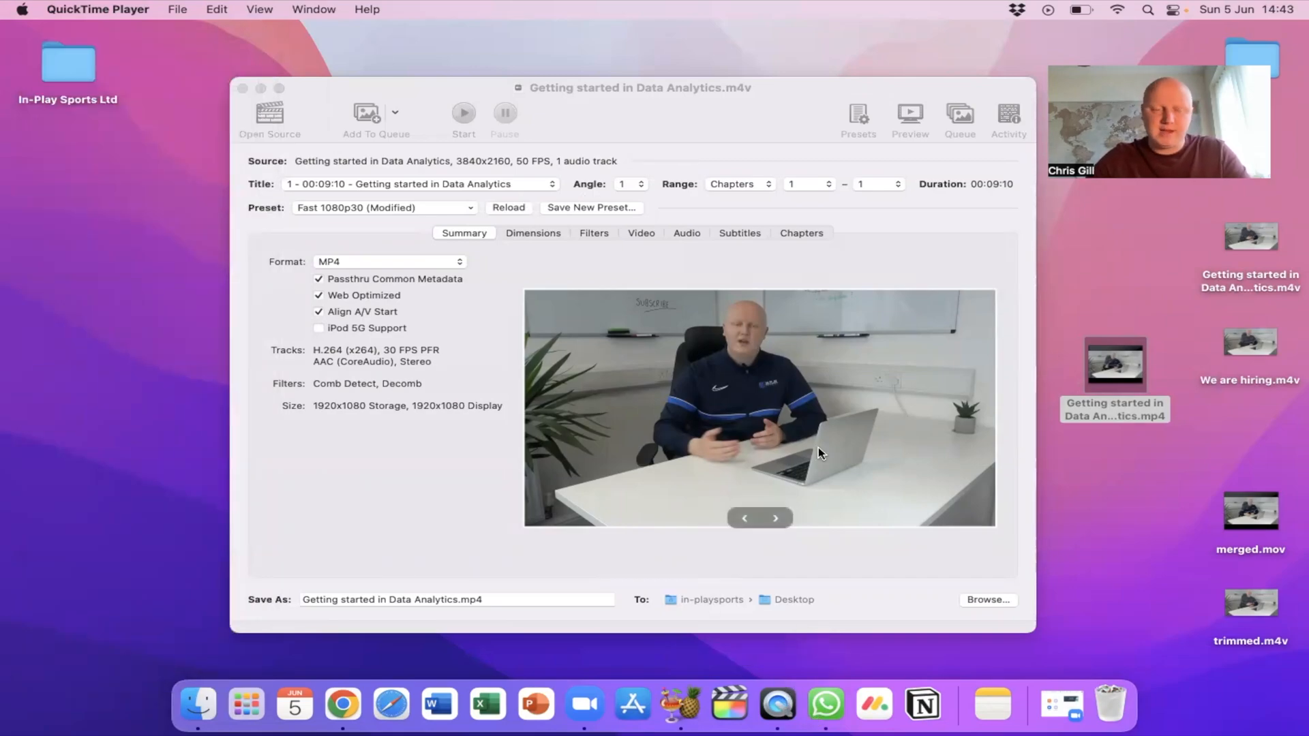